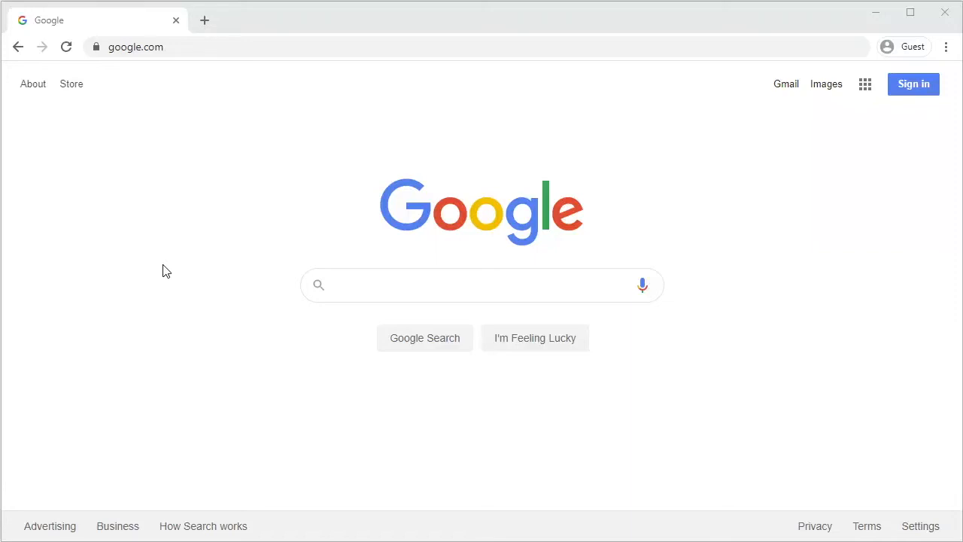
mouse_move(210, 64)
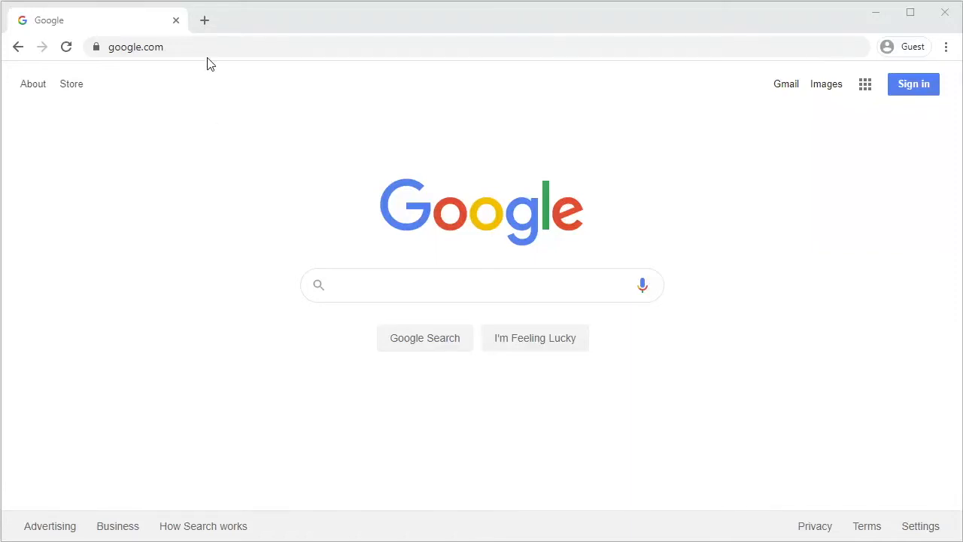
Step: Enter swet.apps.aquaveo.com in the address bar to reach the SWET log-in page
click(135, 46)
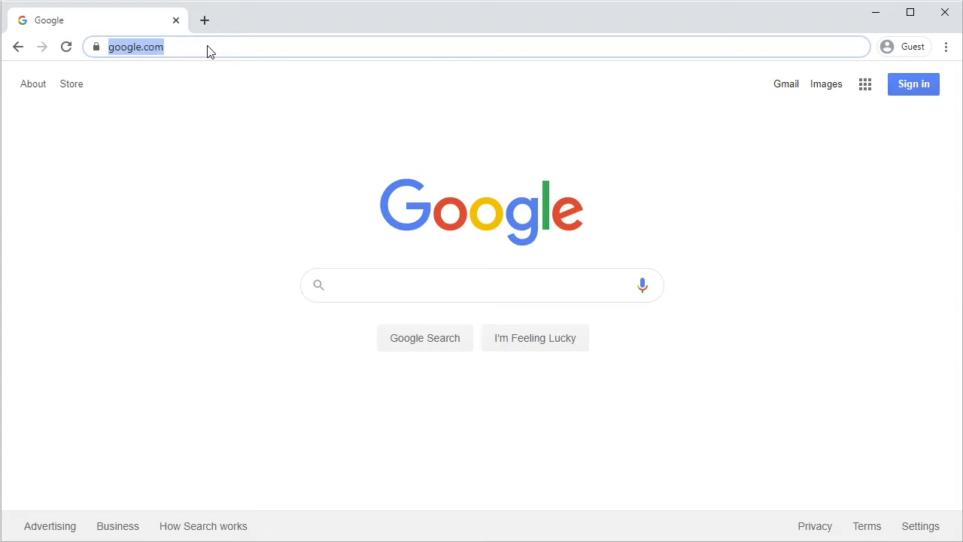
text(swet.apps.)
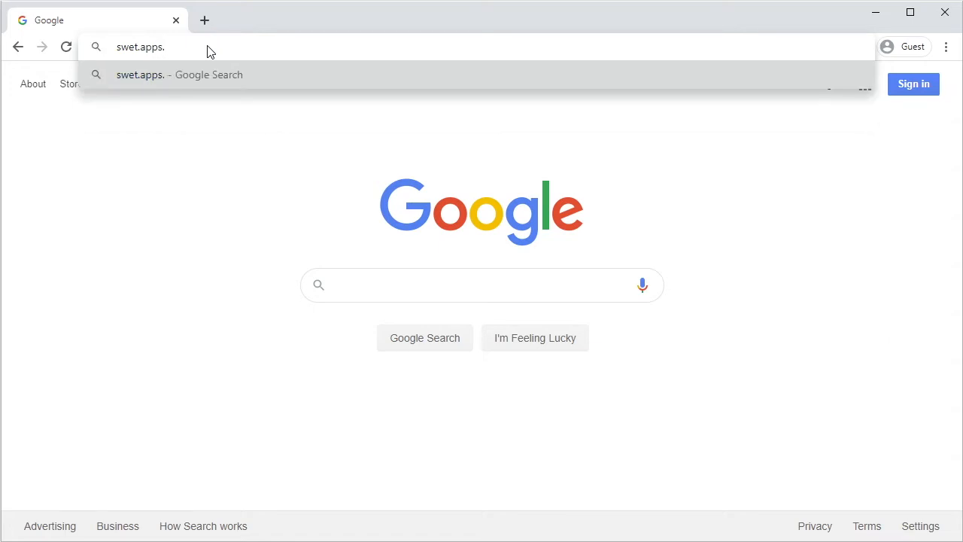
text(aquaveo.com/accounts/login/?next=/apps/)
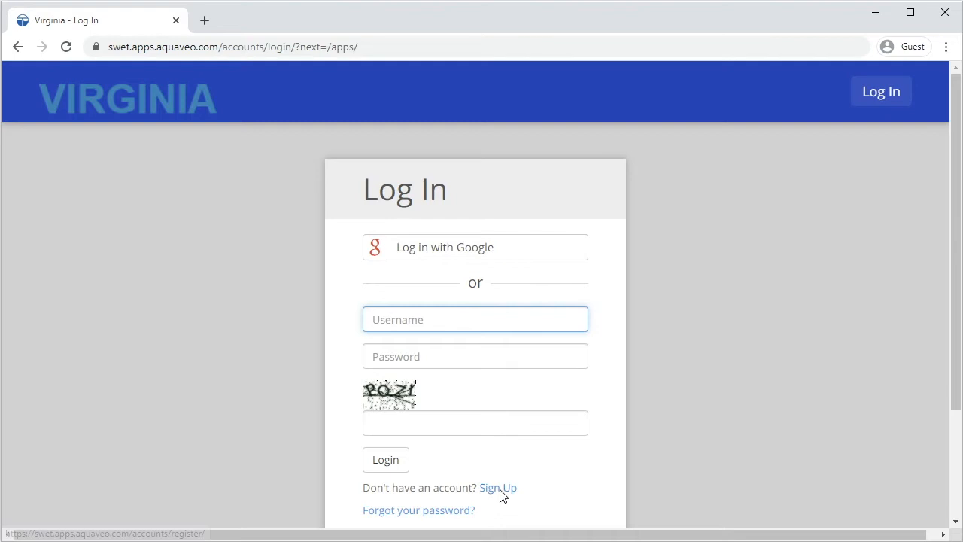
Step: Fill the sign-up form with username swetuser, its email, matching passwords and the captcha text
click(499, 486)
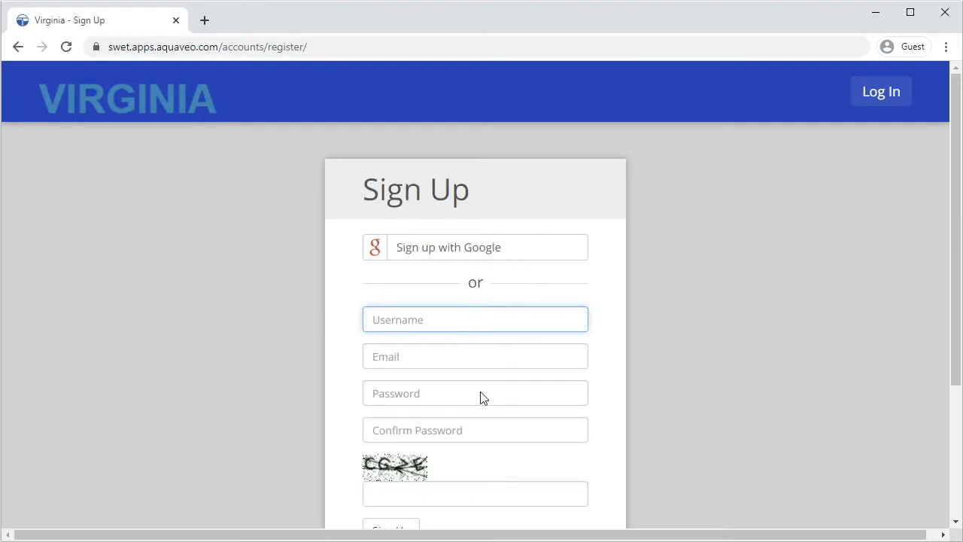
text(swetuser)
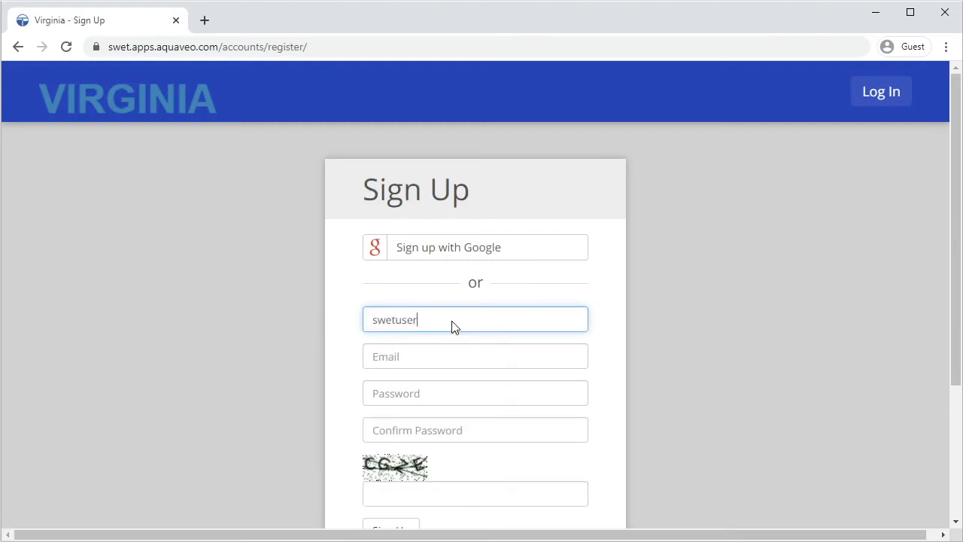
text(swetuser@)
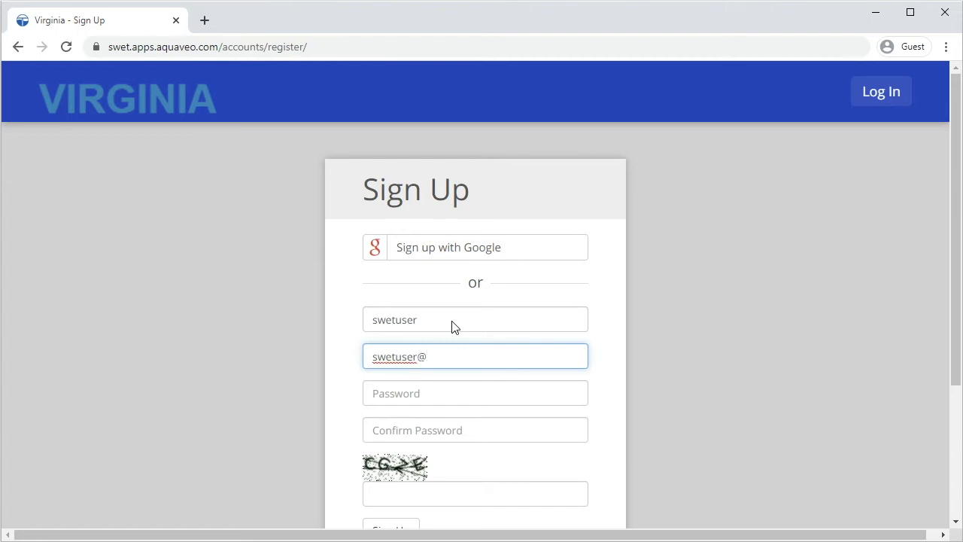
text(yourorganization.com)
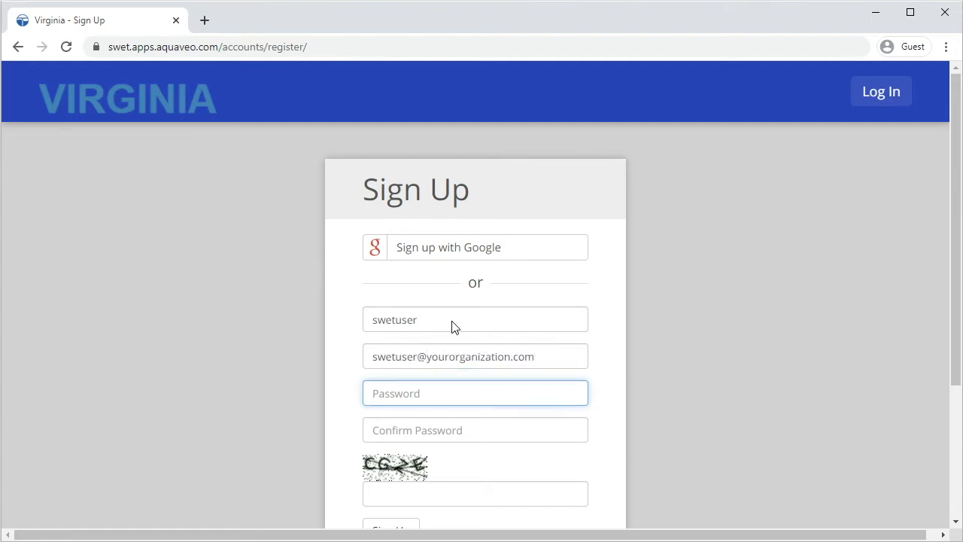
text(•)
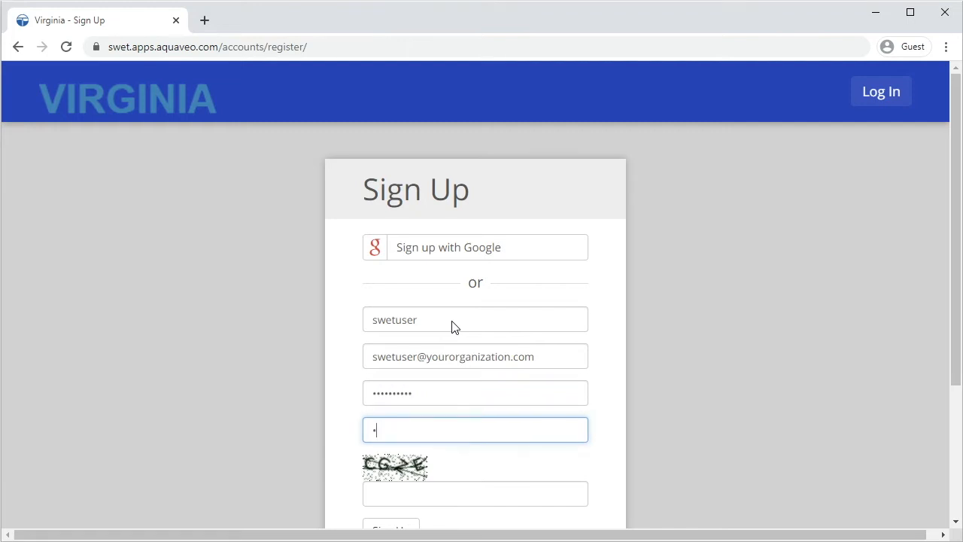
text(c)
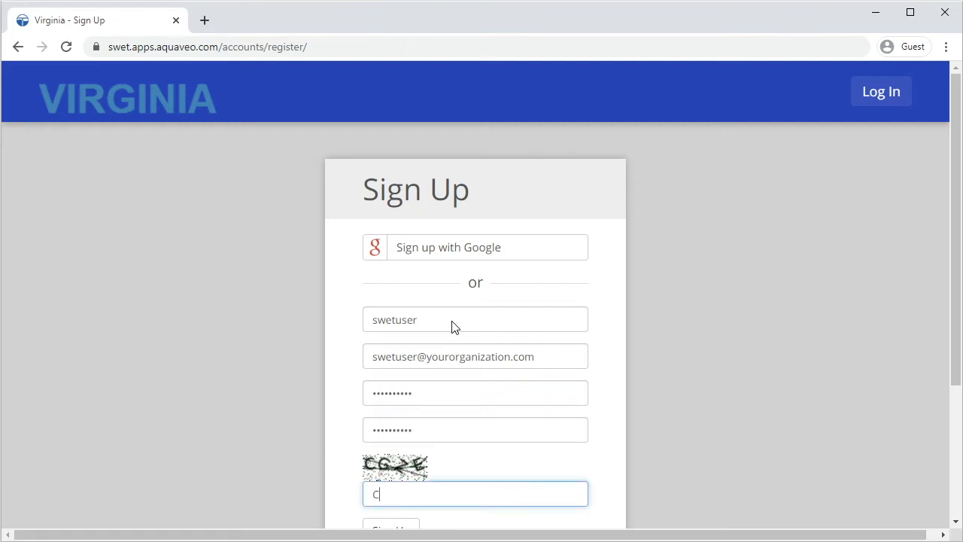
text(GZE)
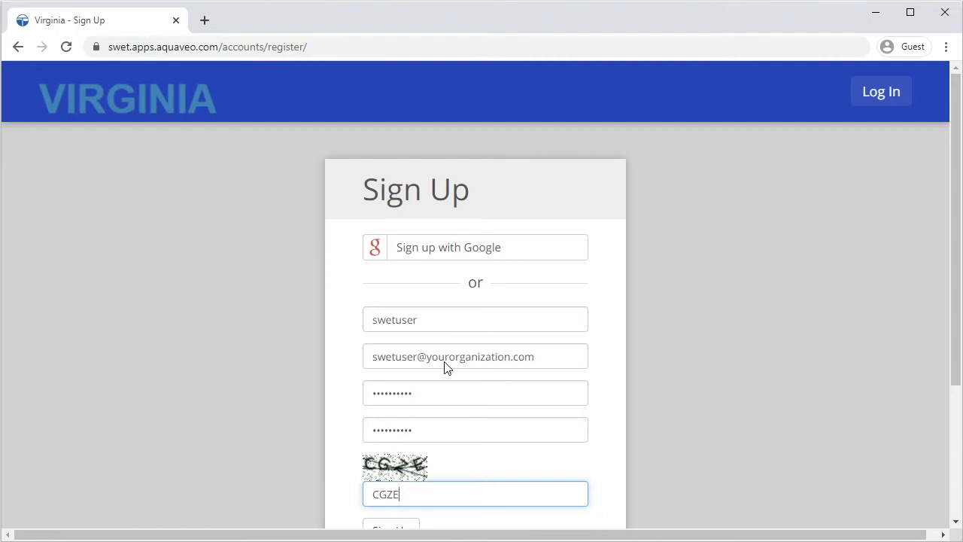
scroll(down, 3)
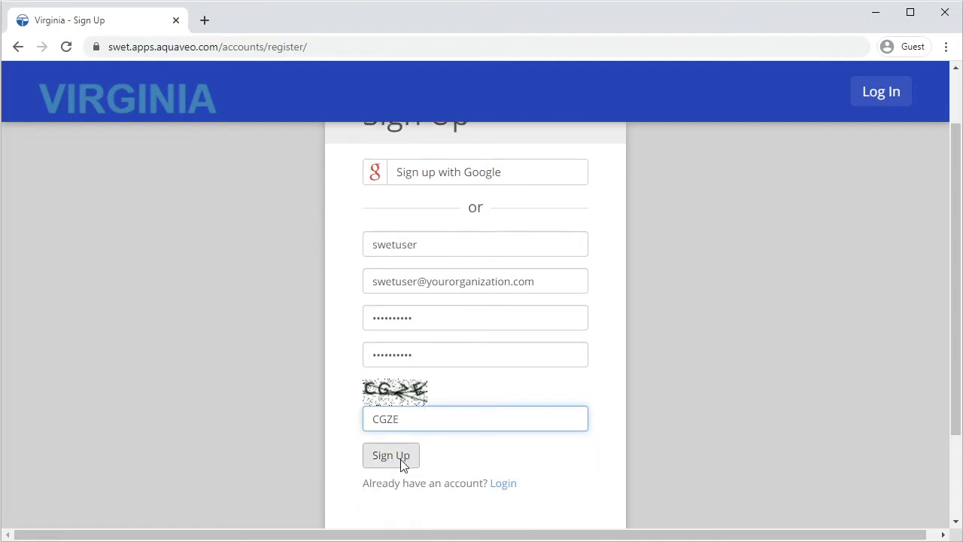
mouse_move(432, 183)
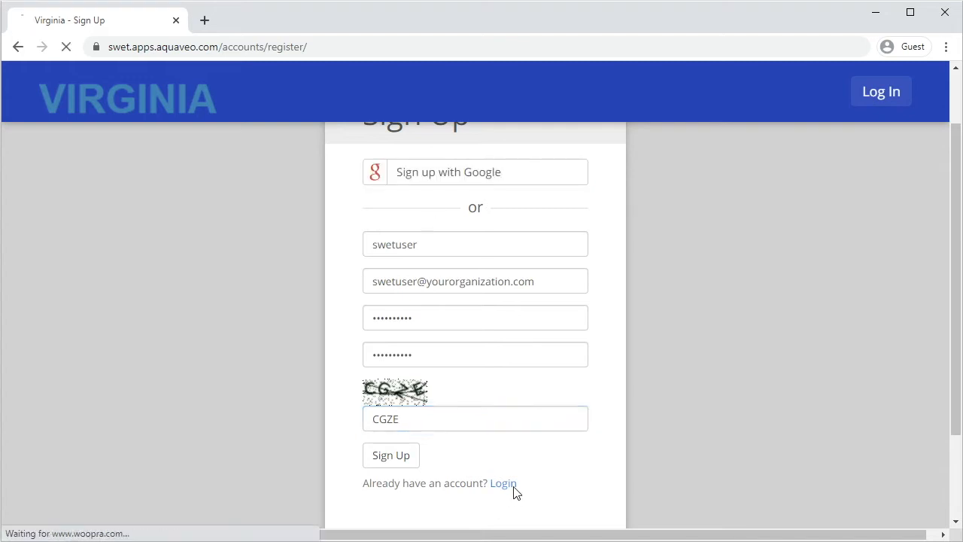
Step: Log in as swetuser with the password and captcha to reach the Apps Library
click(503, 482)
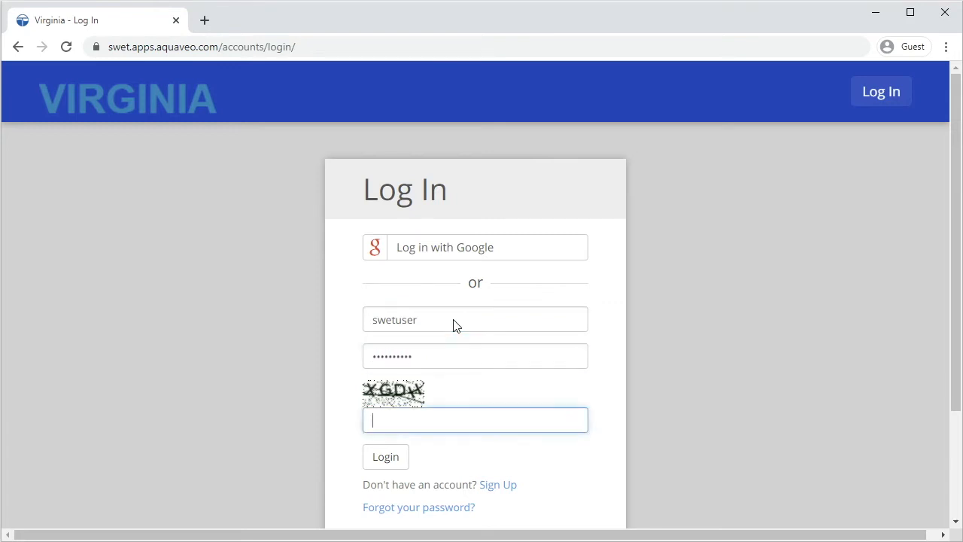
text(XGDH)
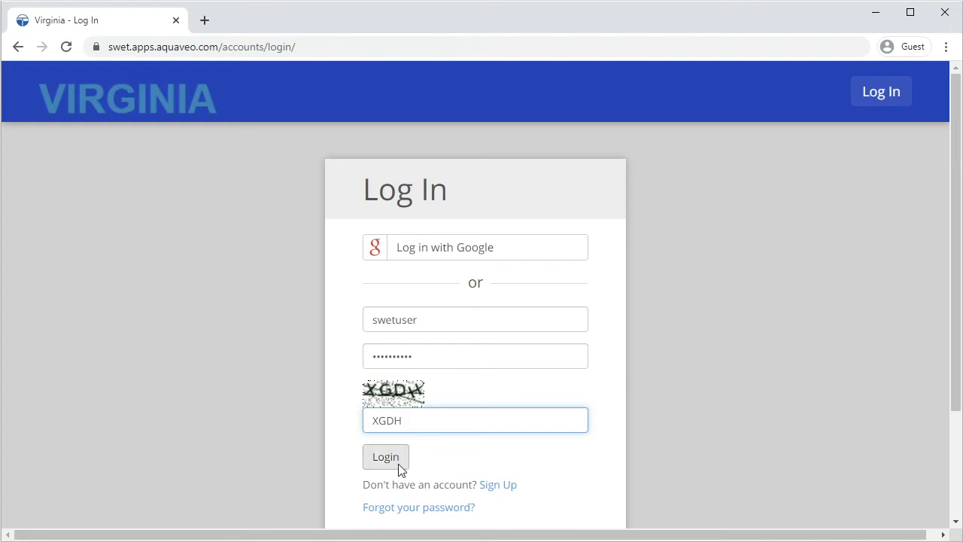
click(386, 456)
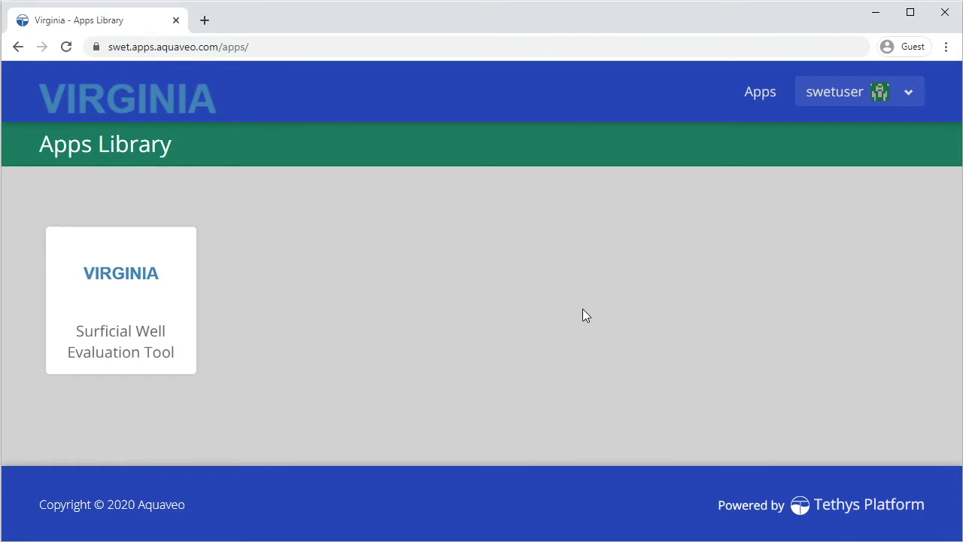
Step: View the account's profile page, then return to the Apps Library
click(833, 91)
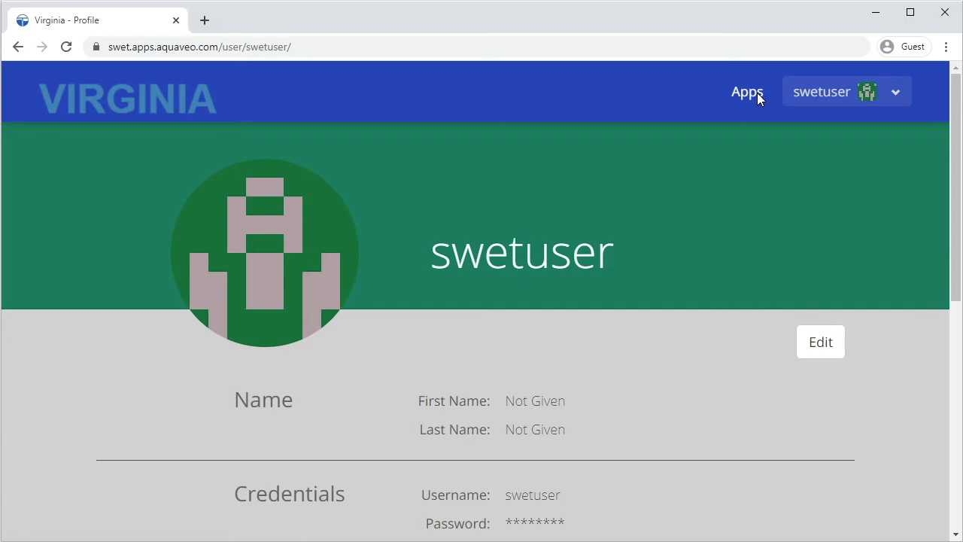
click(747, 91)
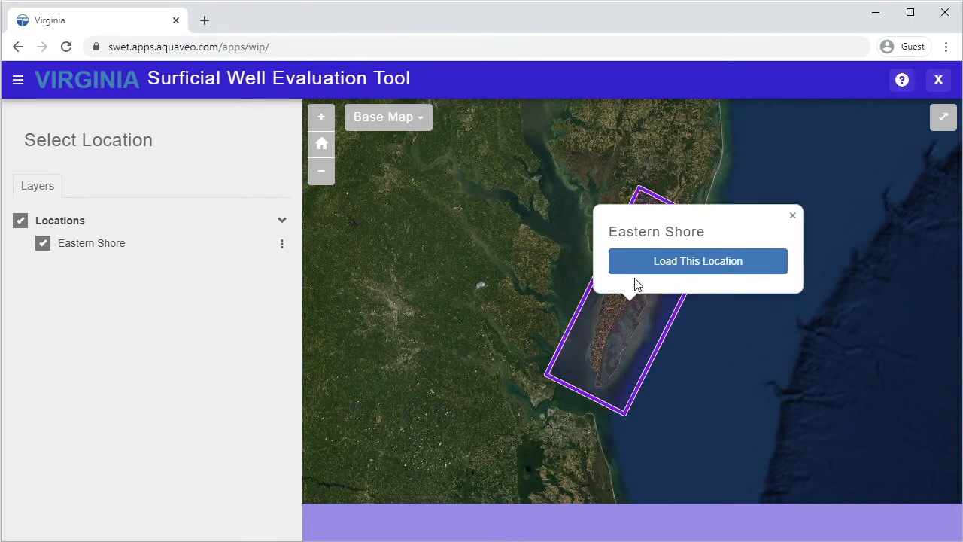
mouse_move(674, 285)
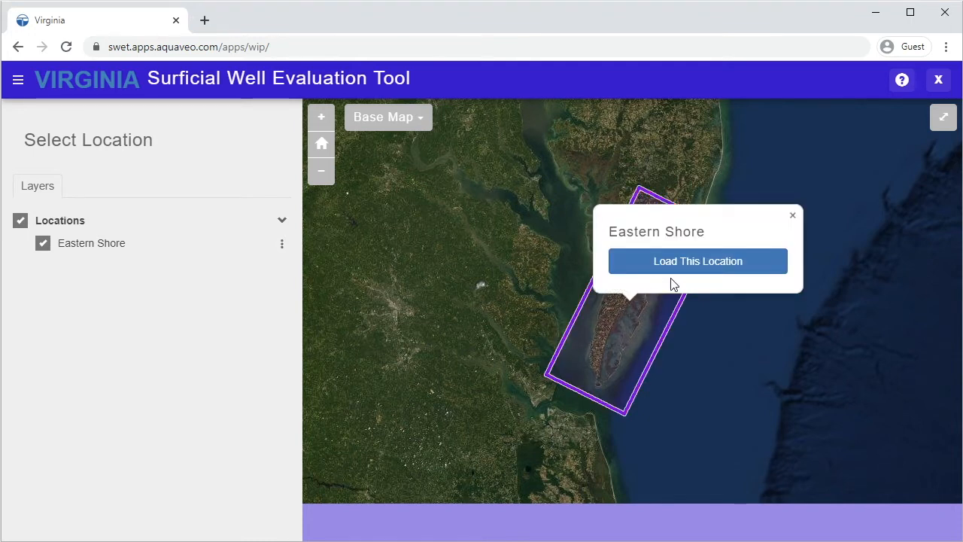
mouse_move(697, 261)
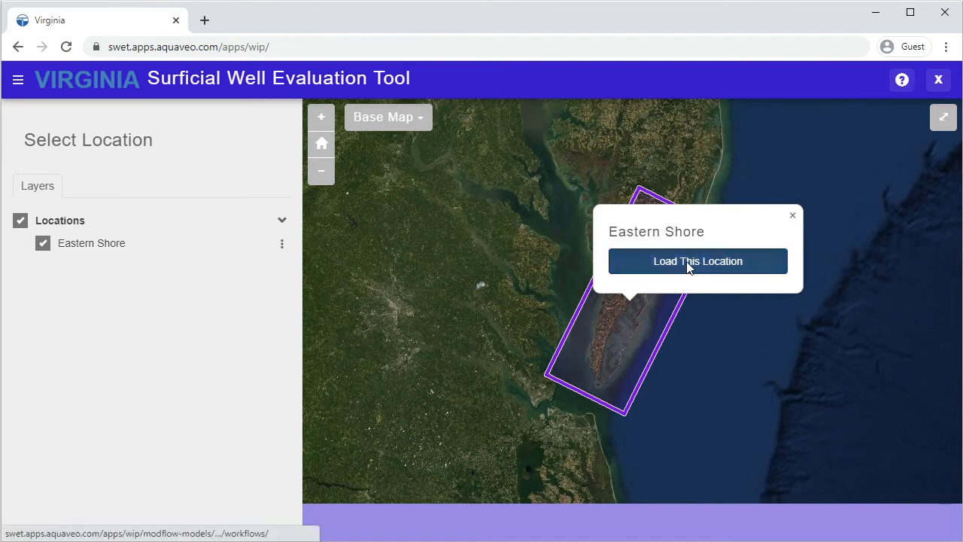
Step: Load the Eastern Shore location and start a new evaluation named New Evaluation
click(697, 261)
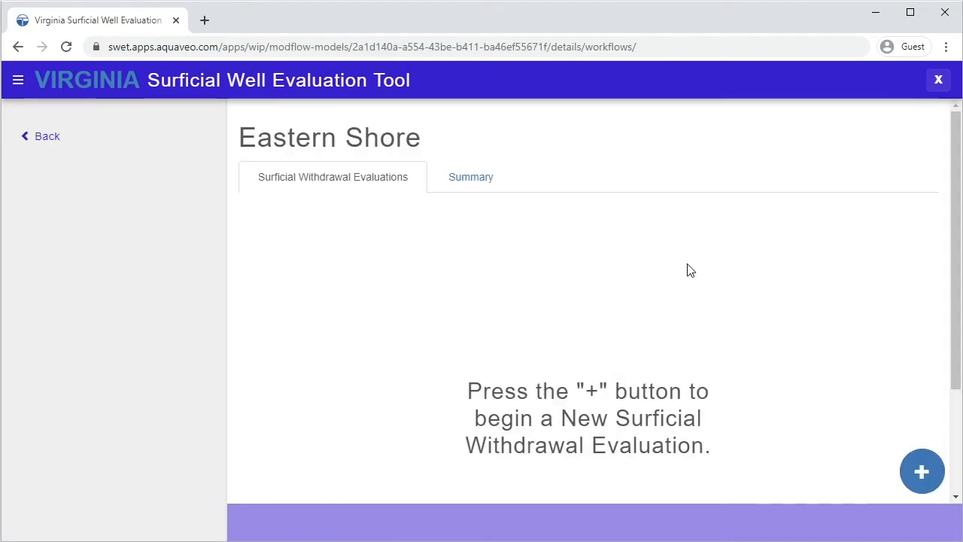
mouse_move(921, 471)
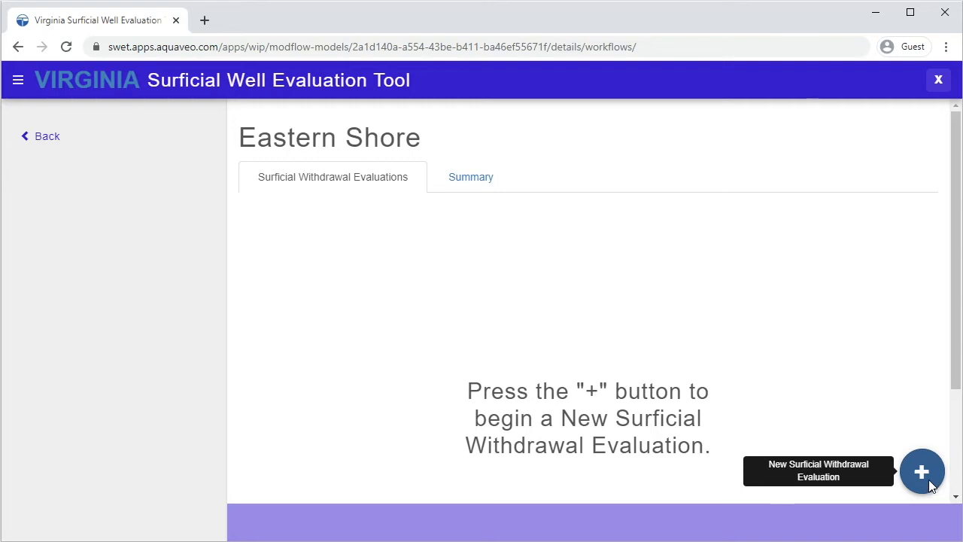
click(922, 471)
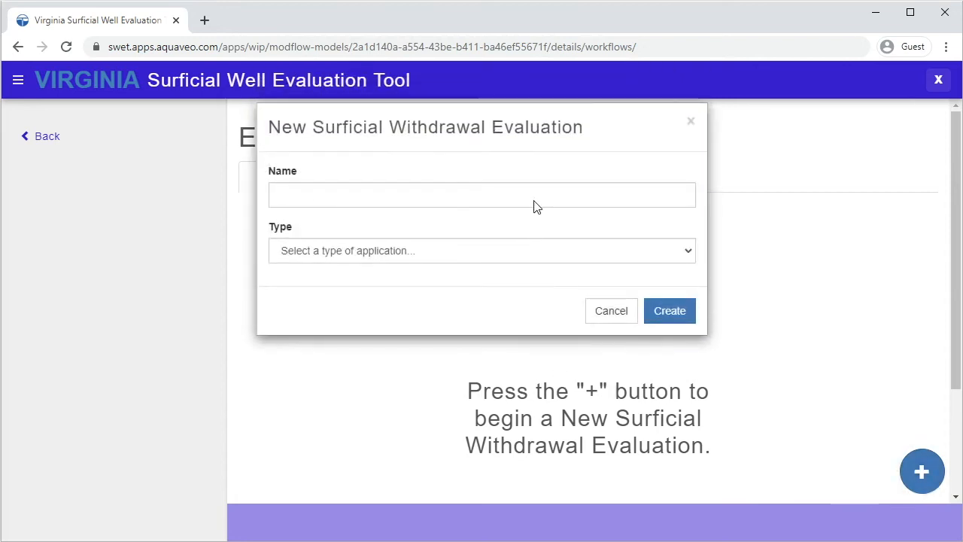
text(N)
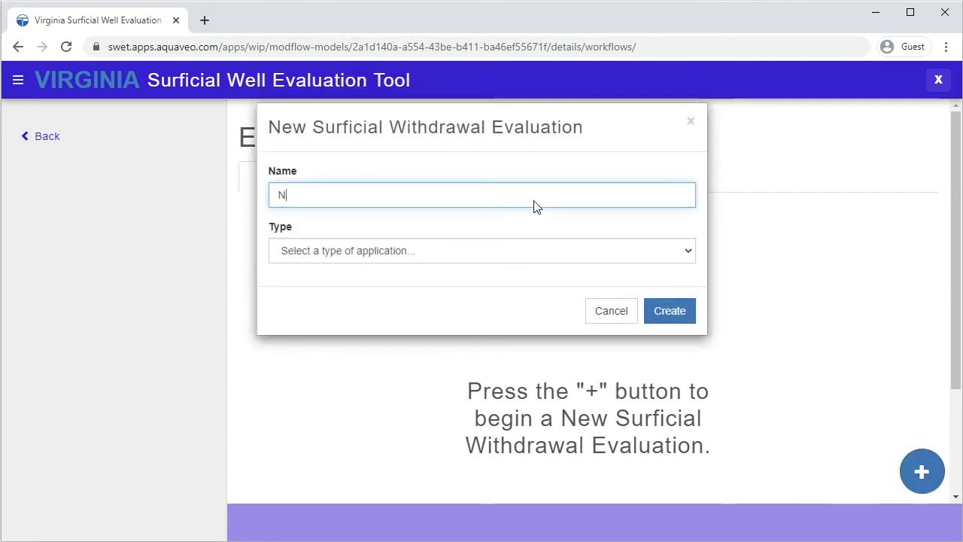
text(ew Evaluation)
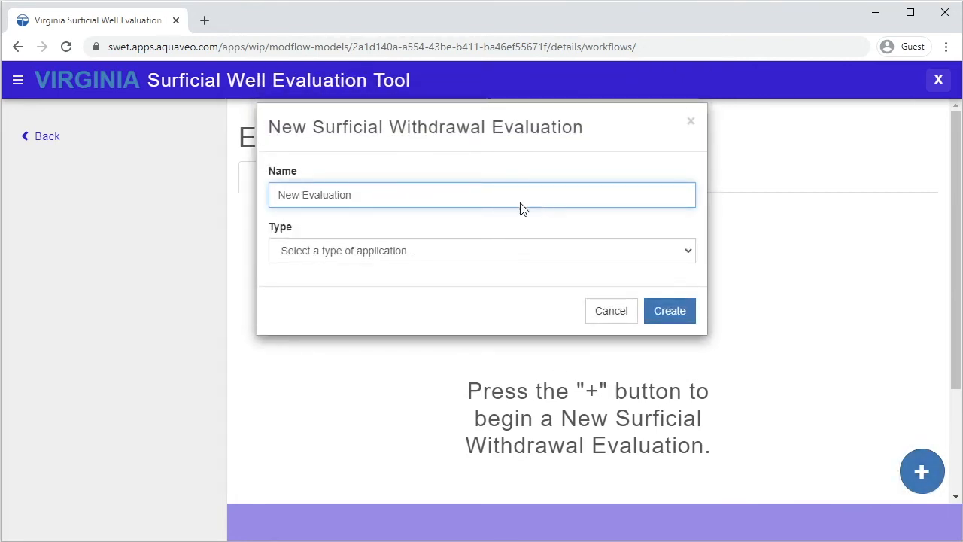
Step: Set the evaluation type to Surficial Withdrawal and create it
click(482, 250)
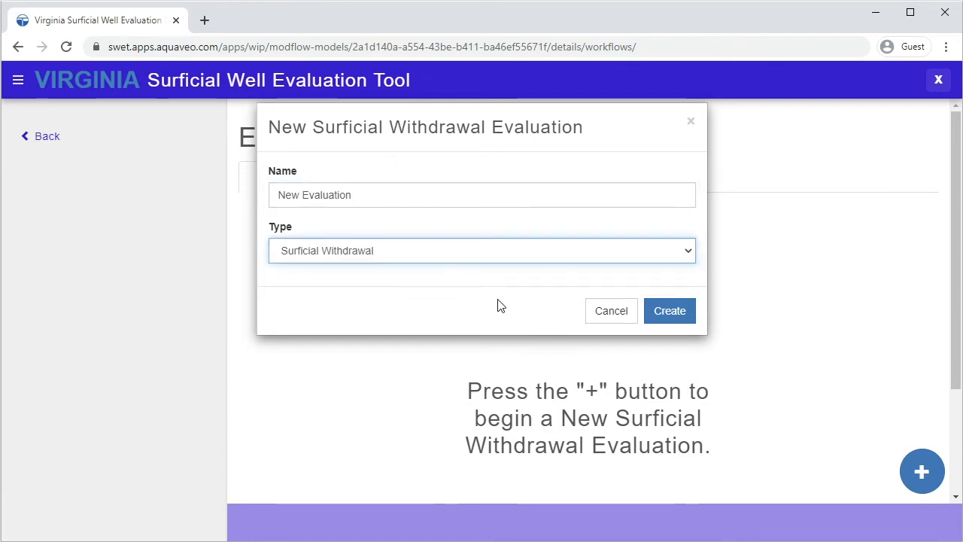
click(669, 311)
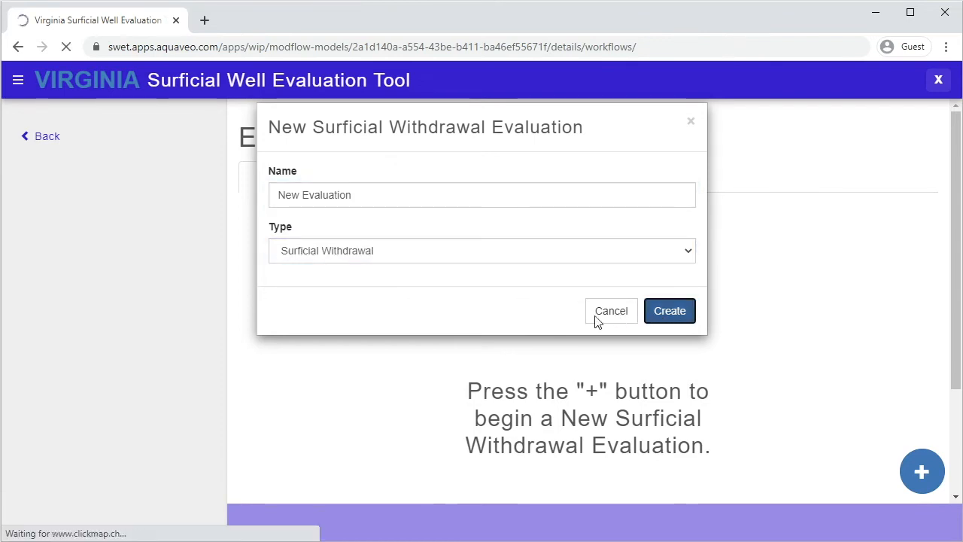
click(669, 311)
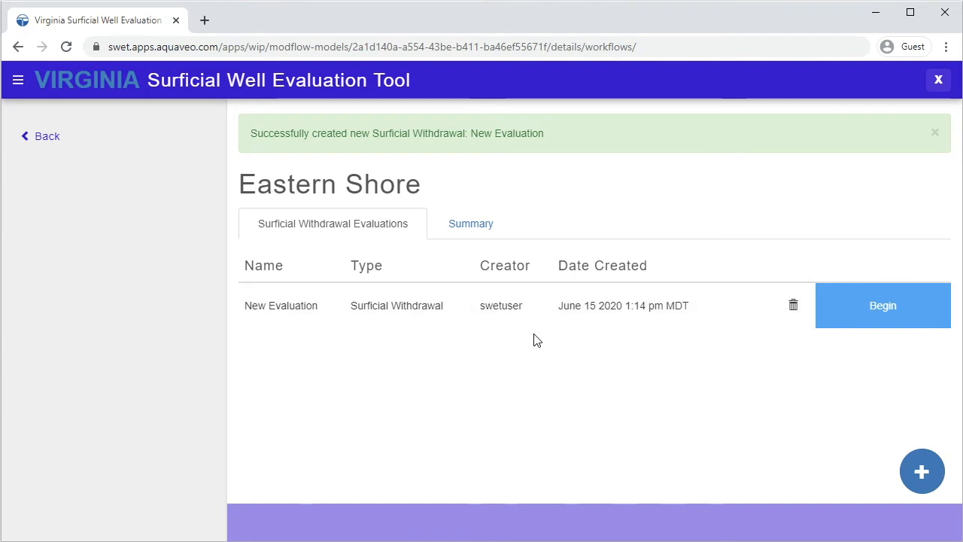
Step: Begin New Evaluation on Define Well Locations and explore the Eastern Shore map by zooming and panning
click(883, 304)
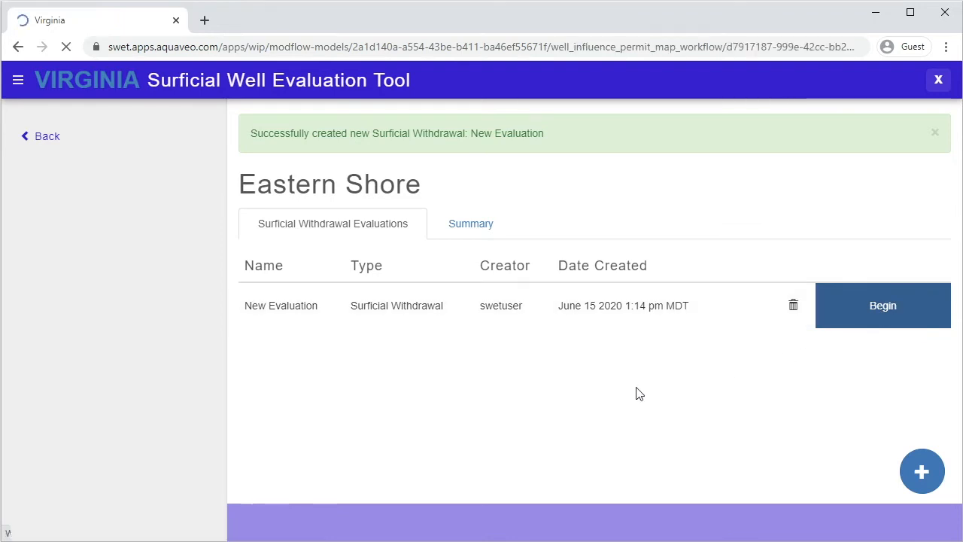
click(883, 305)
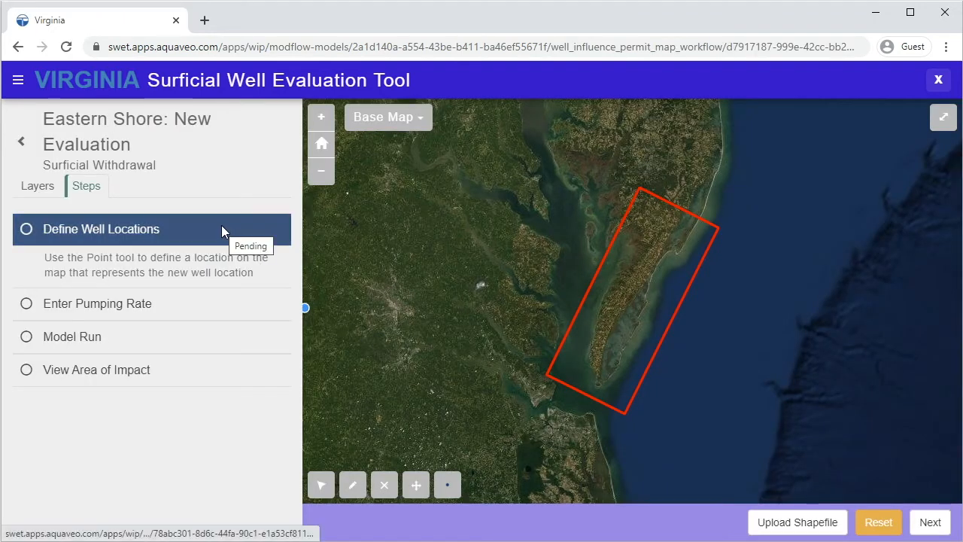
mouse_move(201, 337)
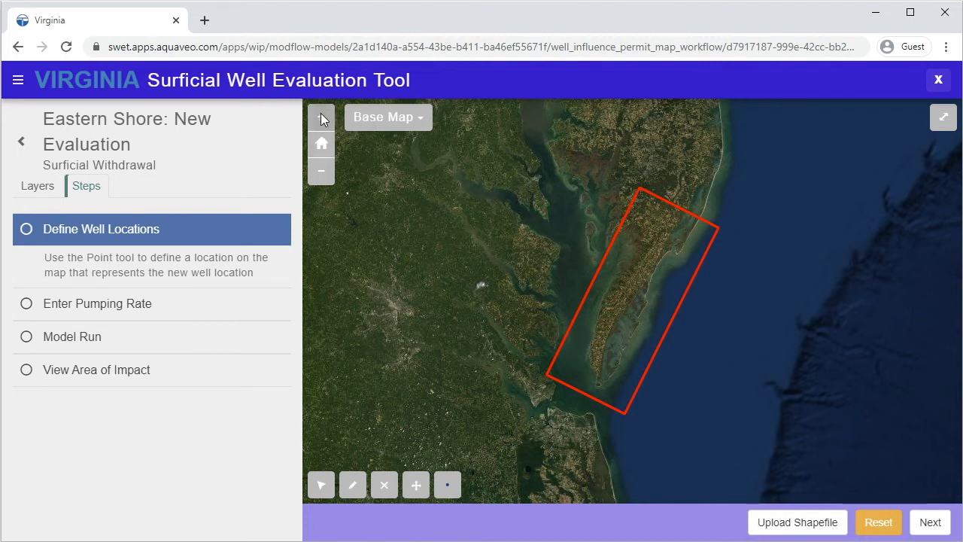
click(321, 117)
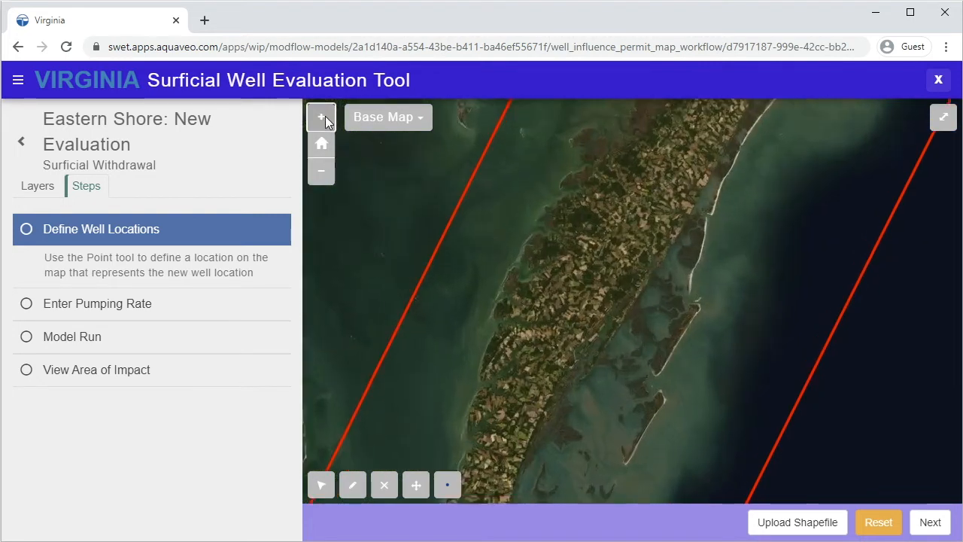
click(321, 117)
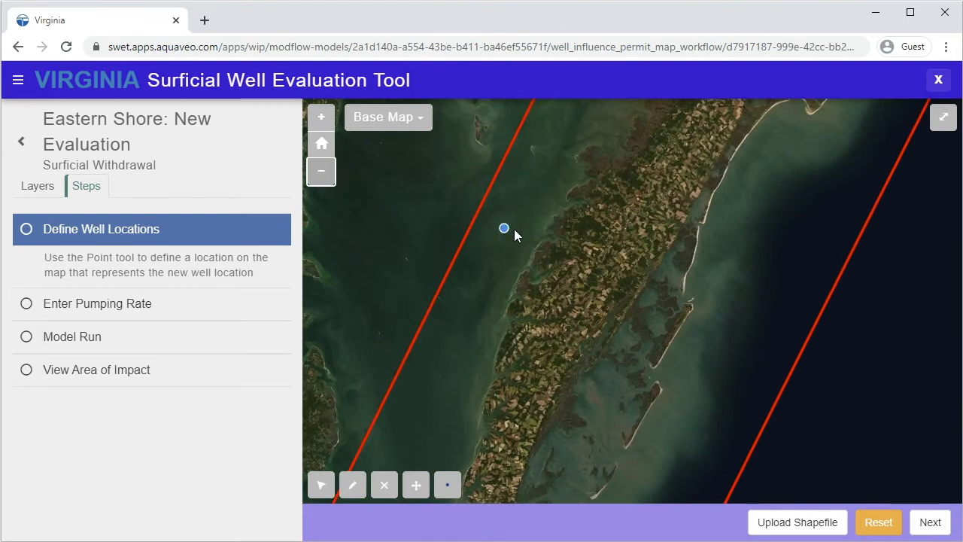
drag(504, 228, 743, 292)
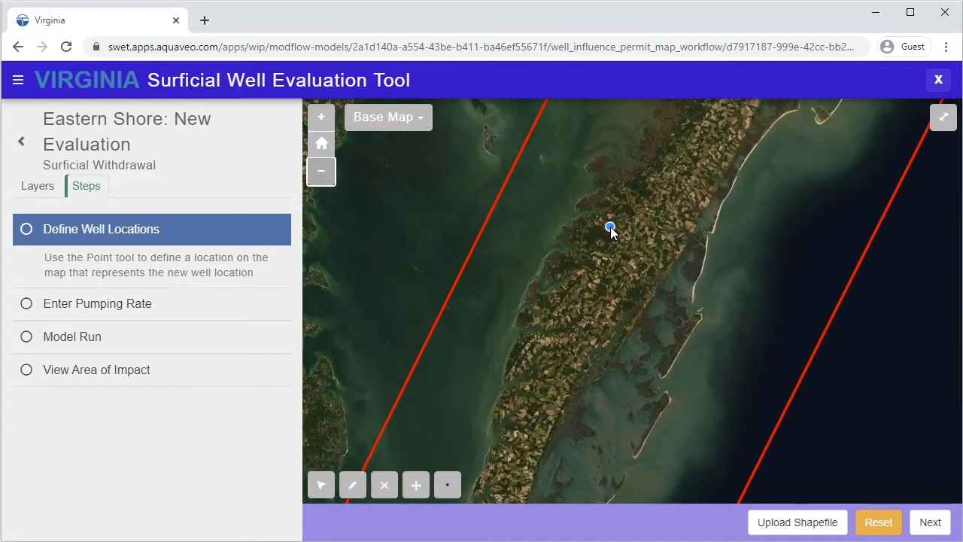
mouse_move(321, 143)
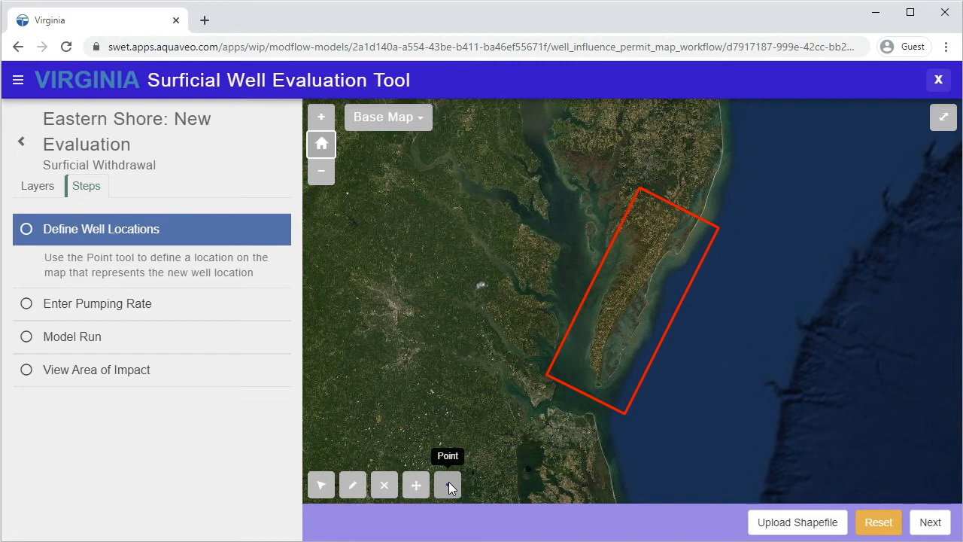
mouse_move(416, 484)
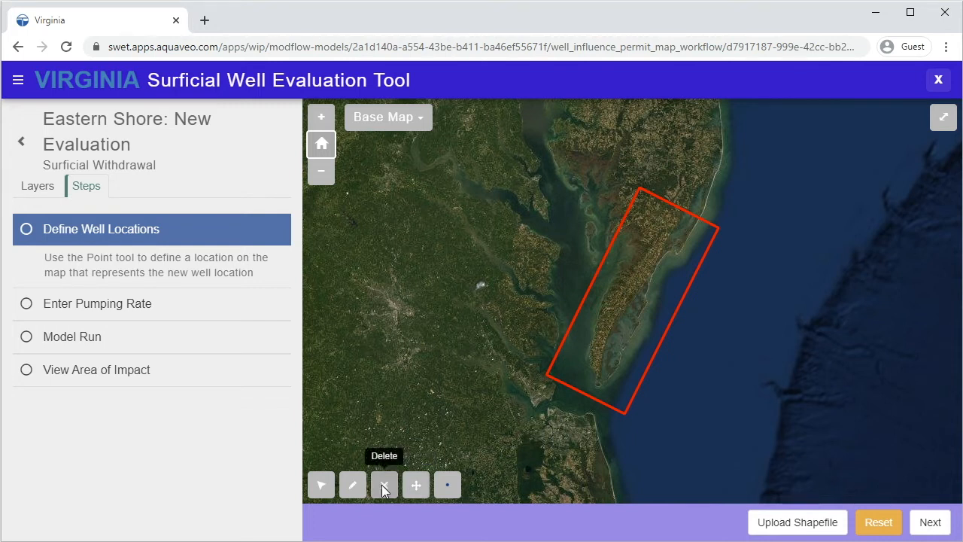
mouse_move(352, 484)
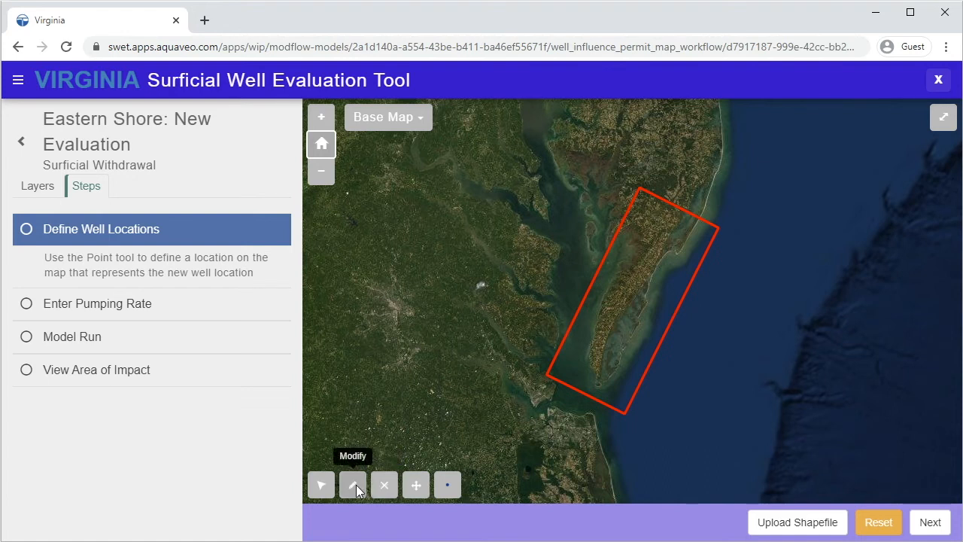
mouse_move(321, 484)
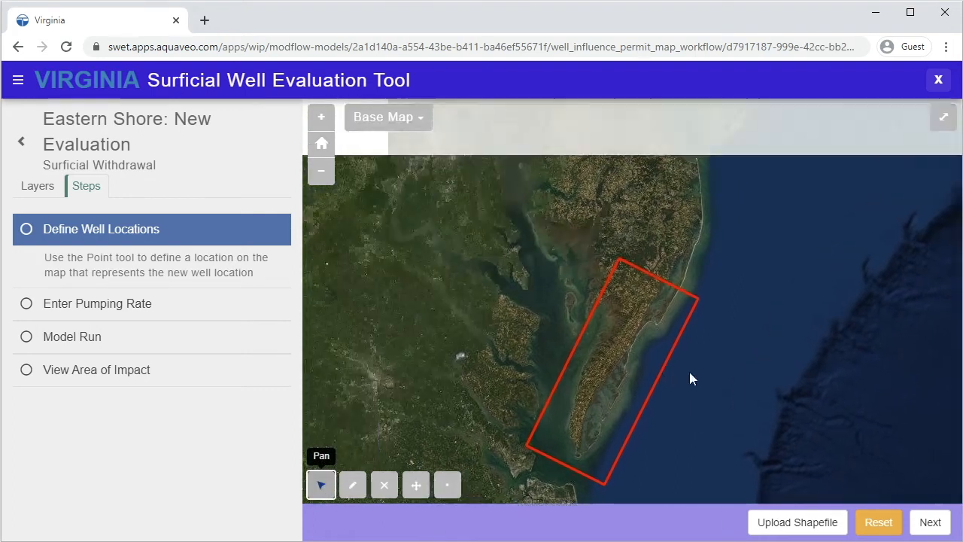
drag(692, 379, 560, 352)
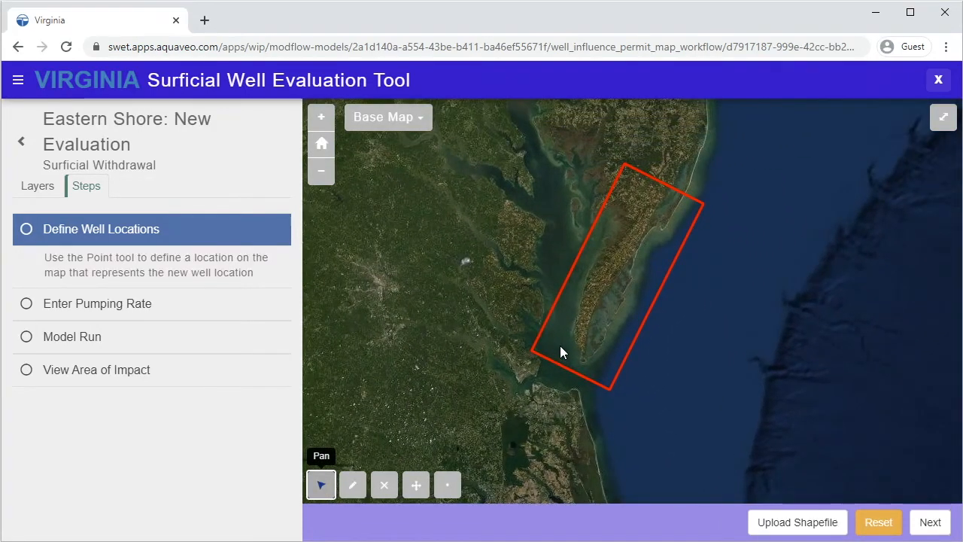
mouse_move(447, 485)
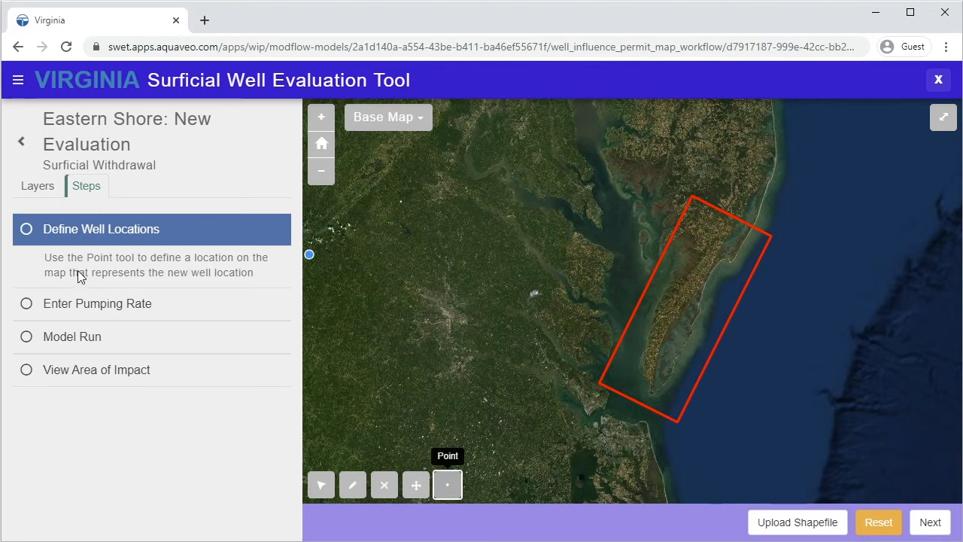
mouse_move(132, 281)
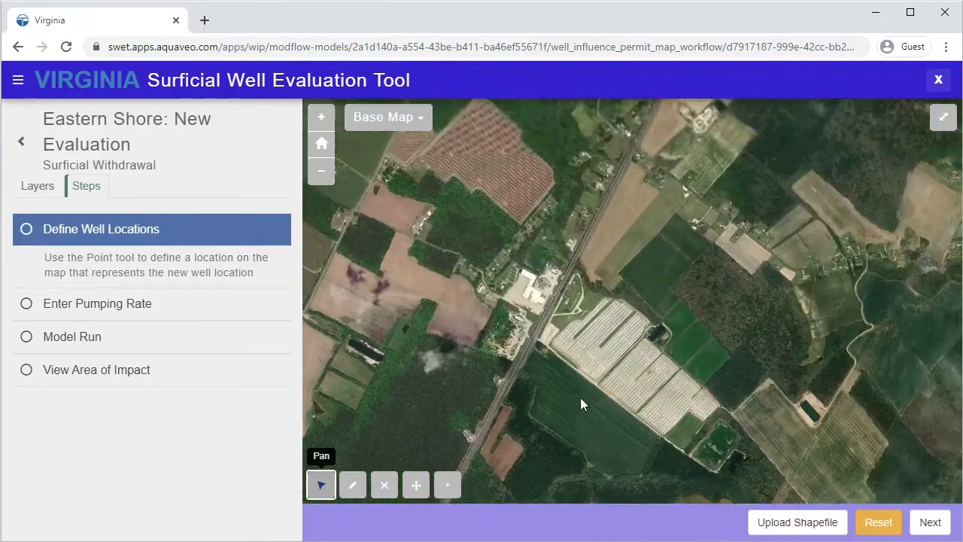
Step: Pan the map to the farm fields beside the rail line
drag(584, 405, 591, 333)
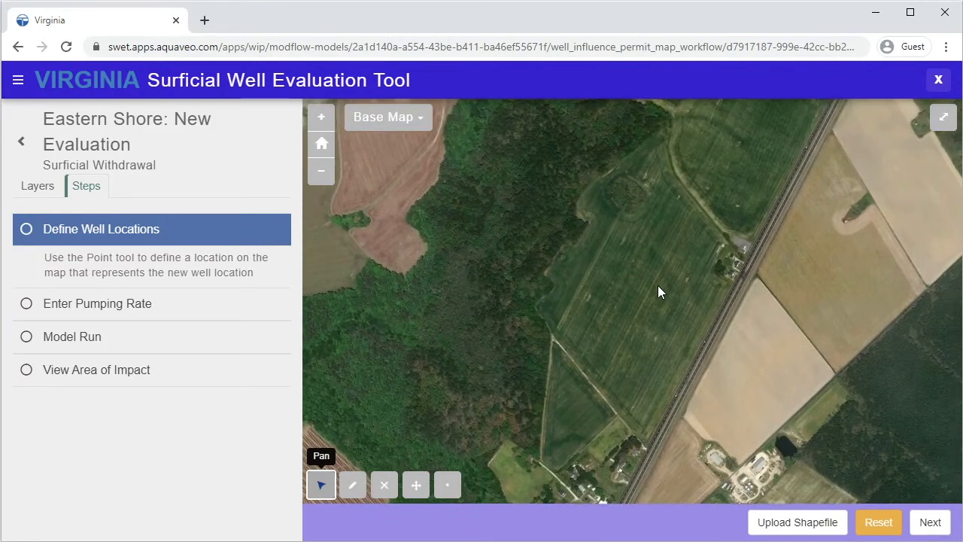
mouse_move(447, 485)
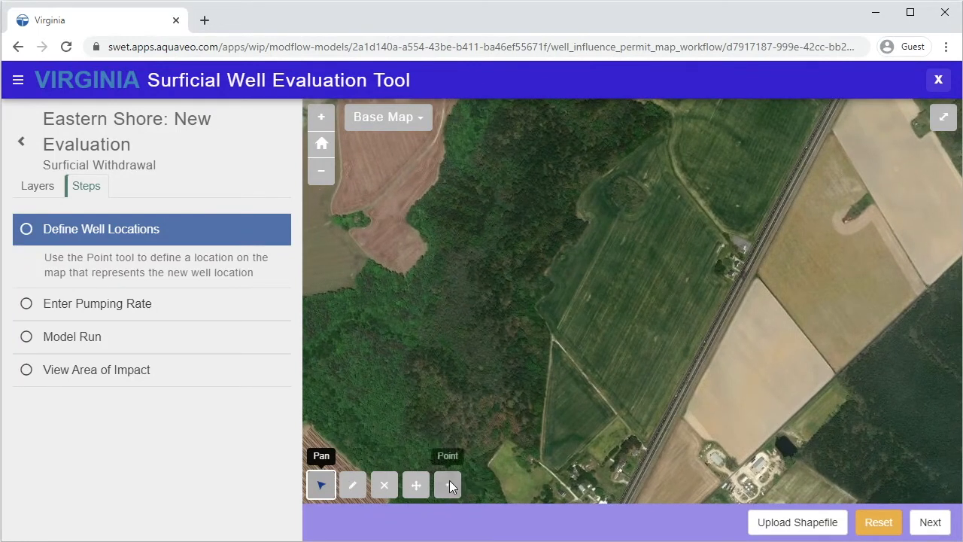
Step: Place and save well North, 100 ft deep with screen interval 97-99
click(448, 483)
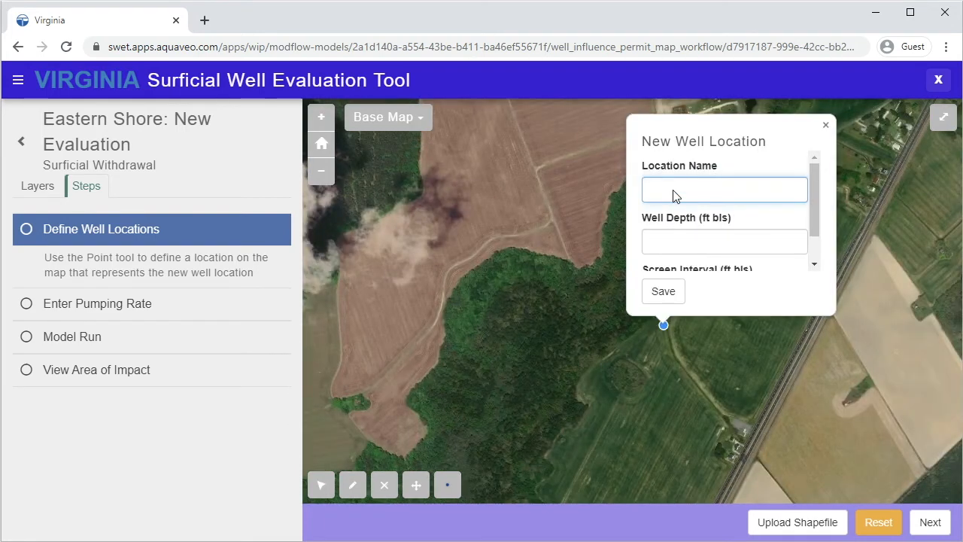
text(North)
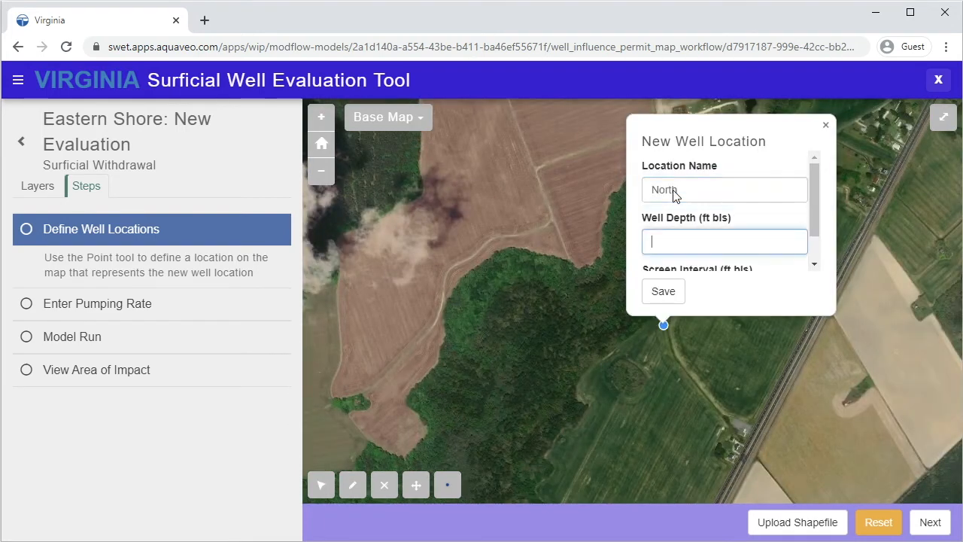
text(100)
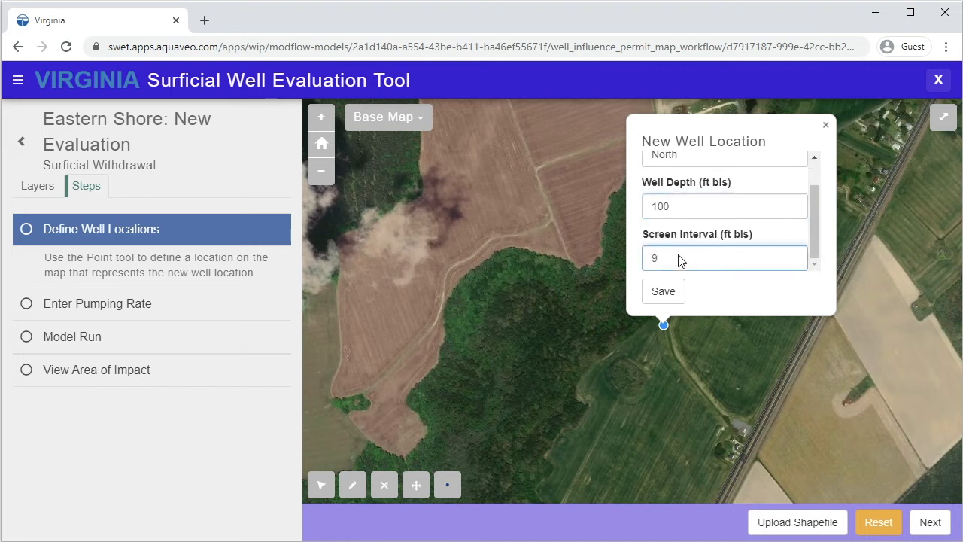
text(7-99)
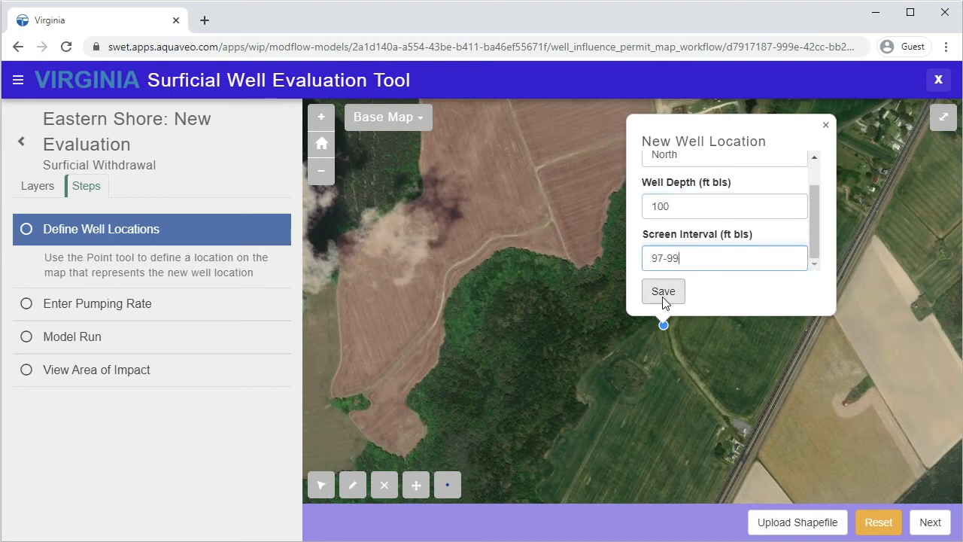
click(663, 291)
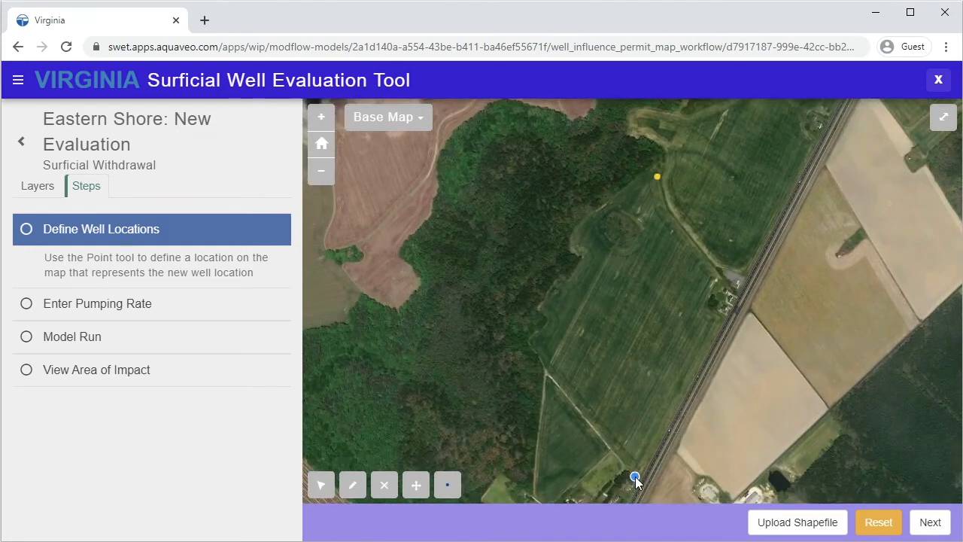
Step: Place and save well South with a 97 ft screen interval, then continue to the pumping rate step
click(636, 478)
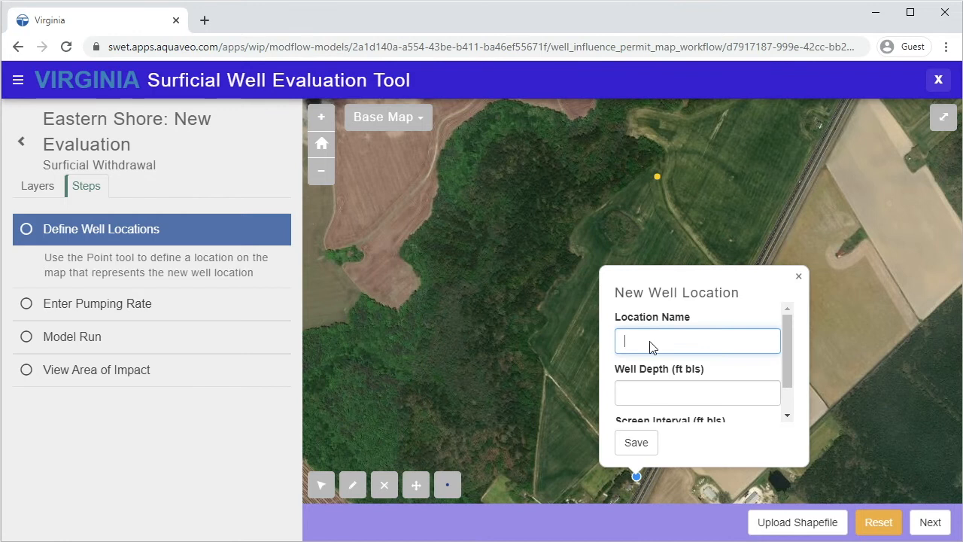
text(South)
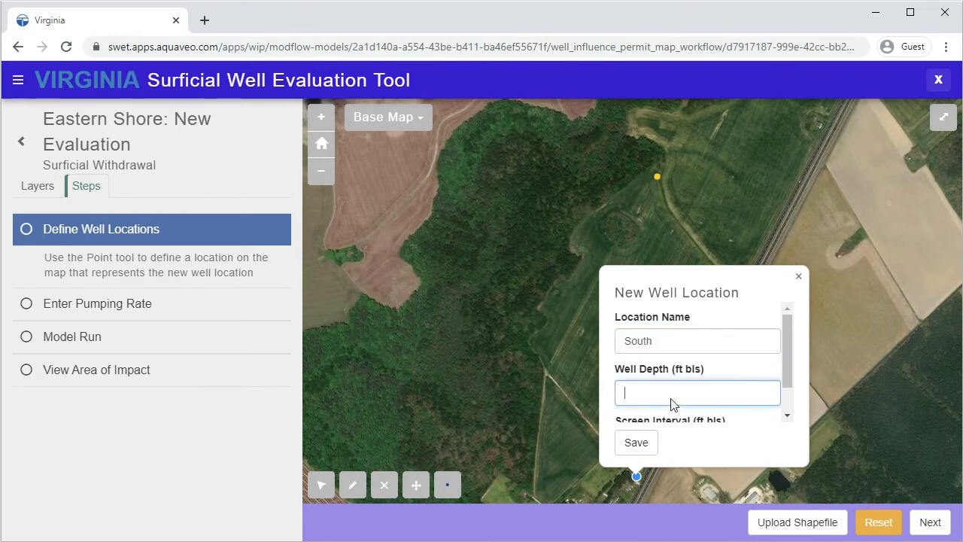
text(97)
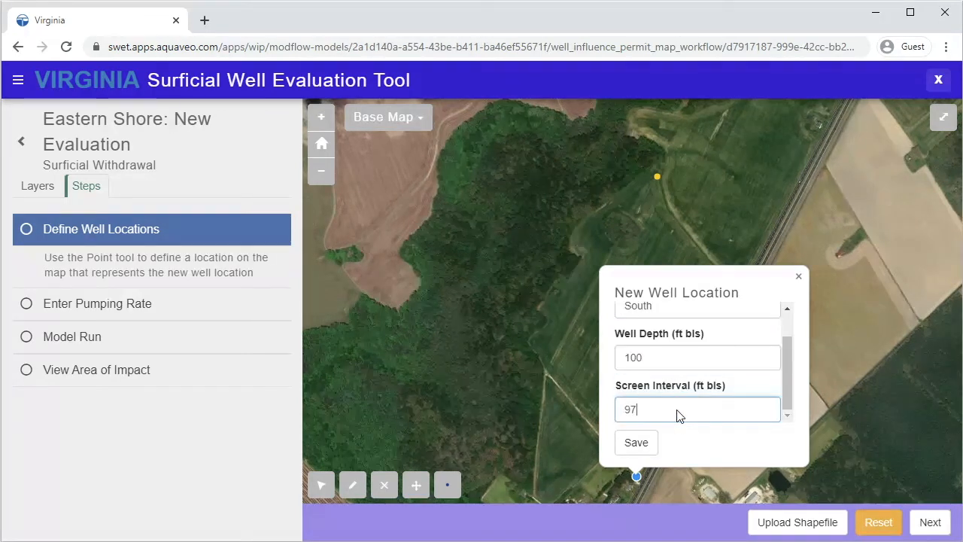
click(635, 442)
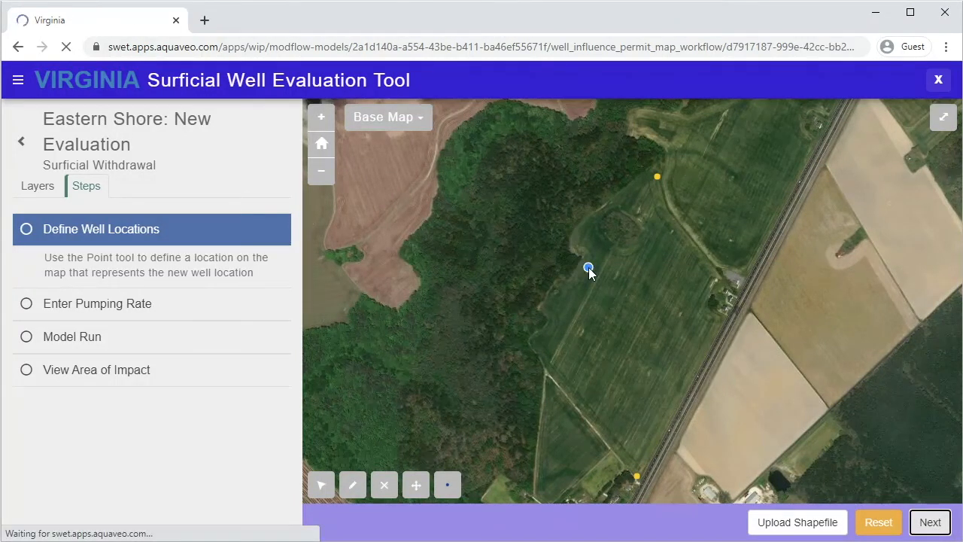
click(929, 521)
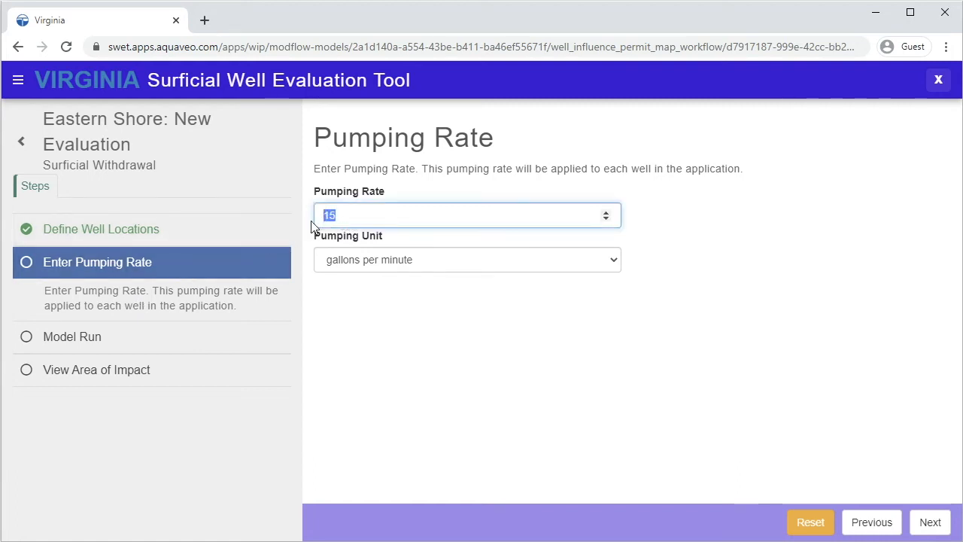
Step: Set the pumping rate to 25 gallons per minute and proceed to the Model Run step
click(467, 259)
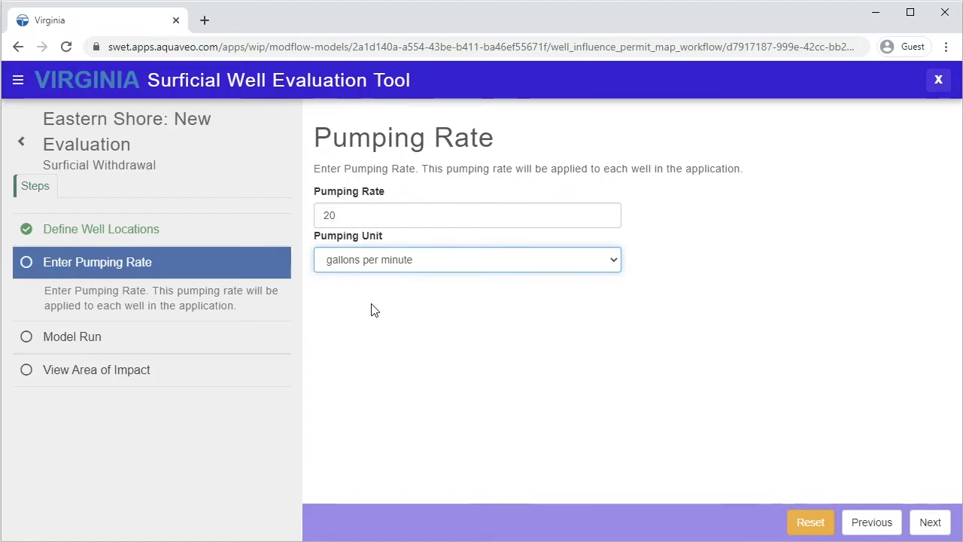
mouse_move(338, 216)
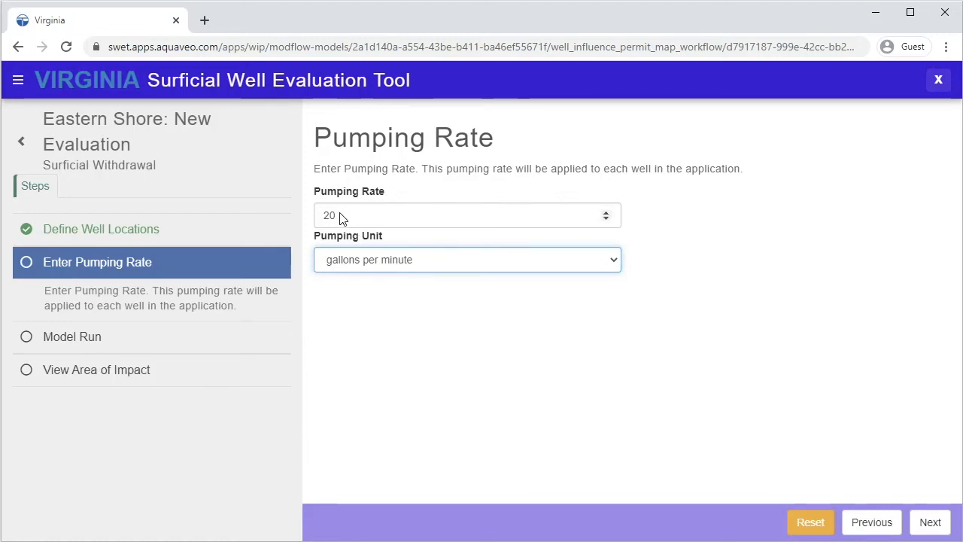
text(25)
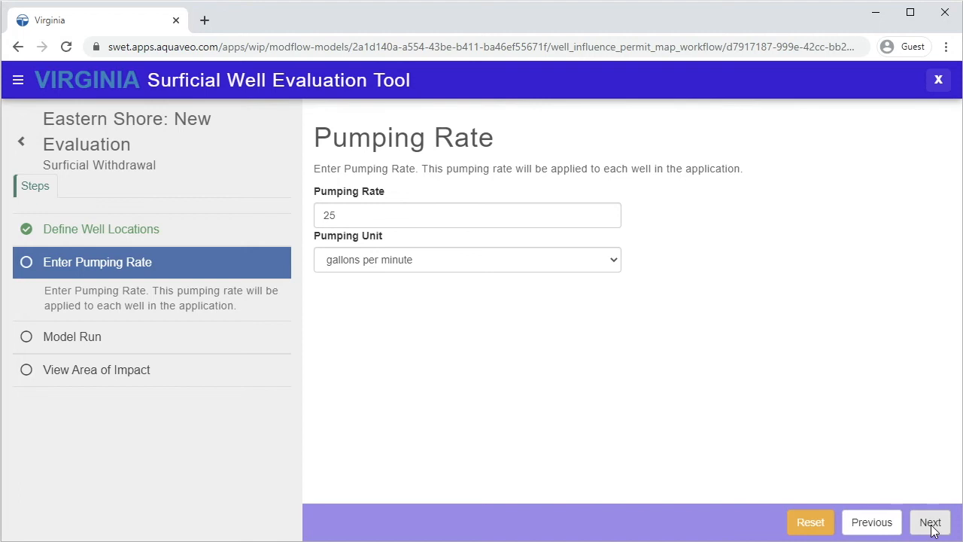
click(930, 523)
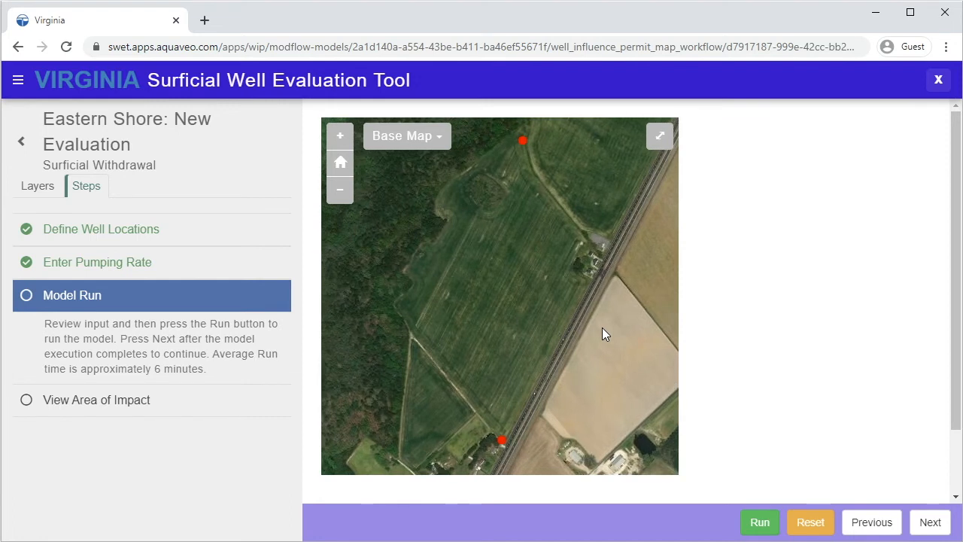
mouse_move(604, 344)
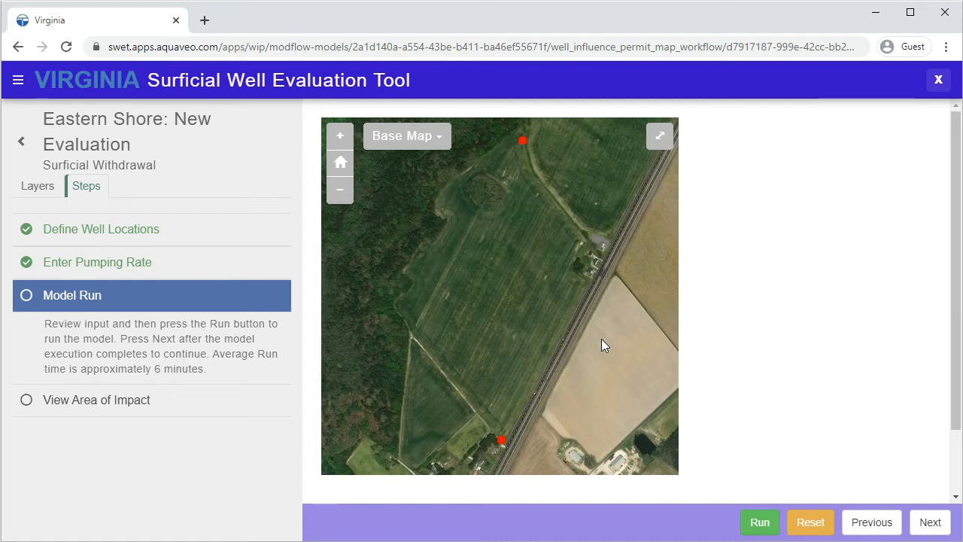
mouse_move(124, 262)
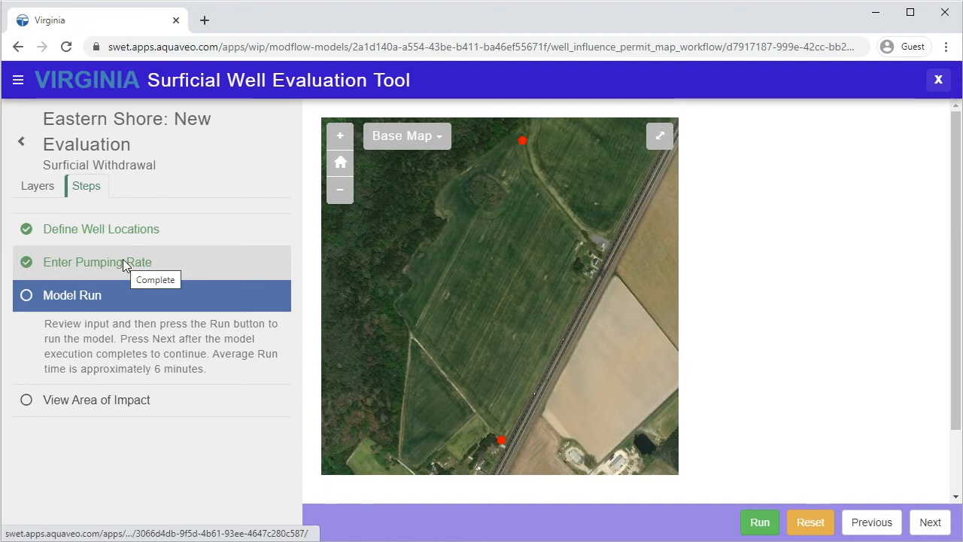
Step: Return to the Enter Pumping Rate step from the Model Run map
click(97, 261)
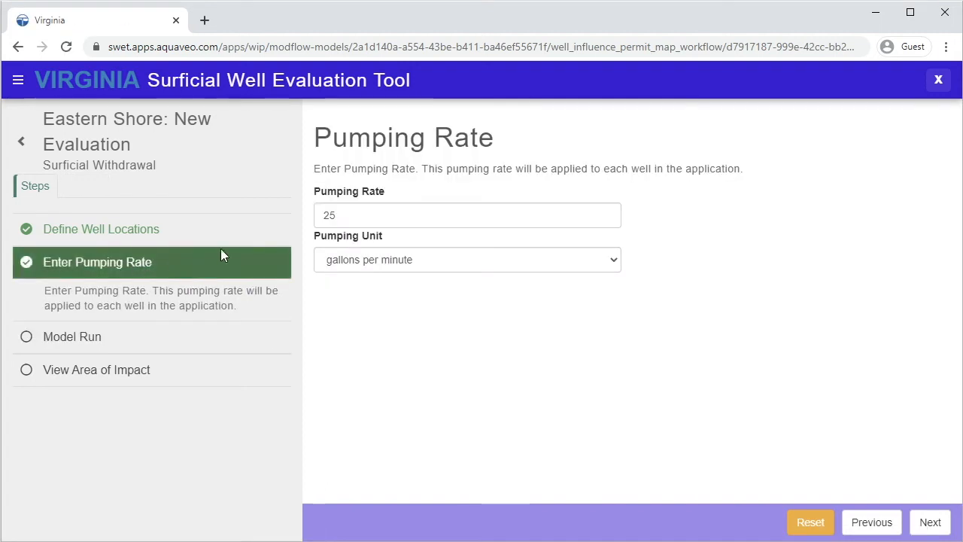
Step: Set the pumping rate to 27 gallons per minute
click(467, 215)
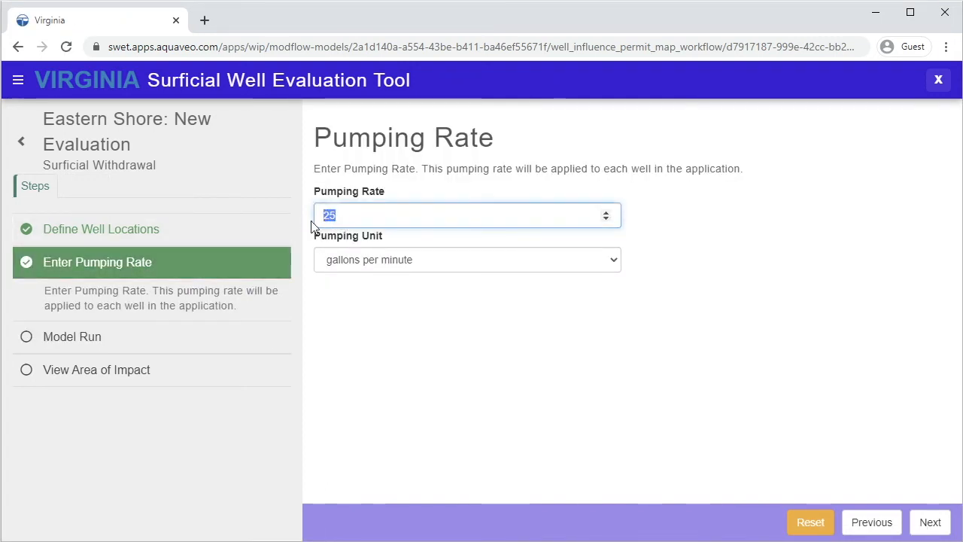
text(27)
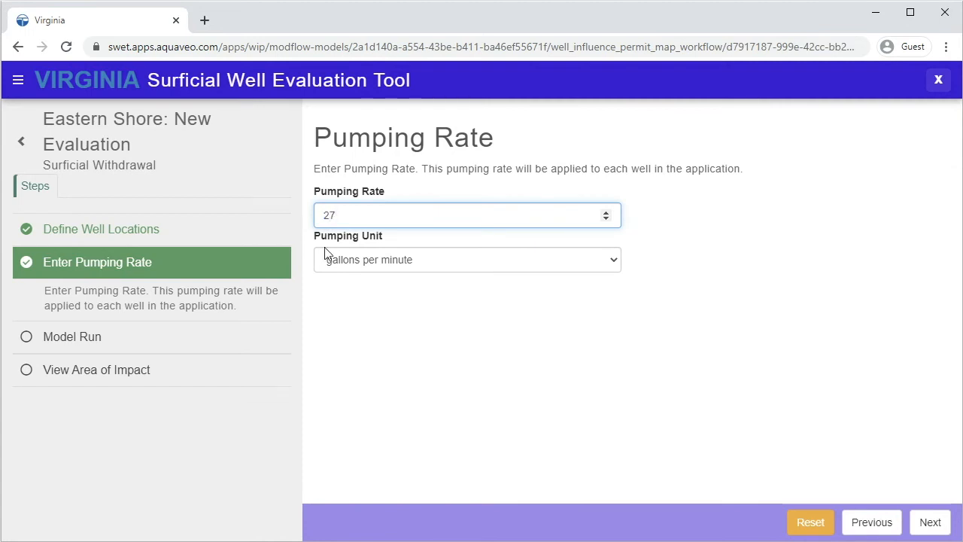
click(409, 331)
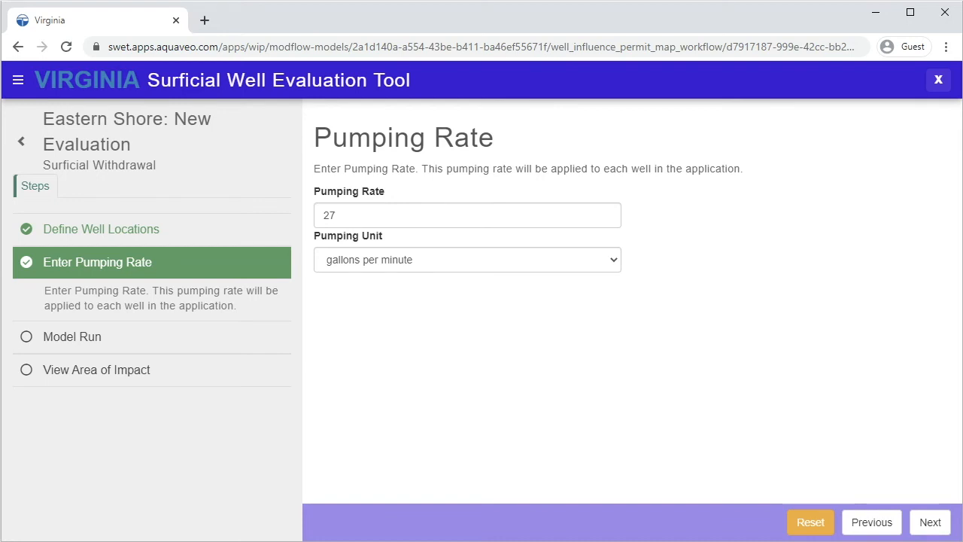
Step: Proceed with Next to the Model Run step
click(930, 522)
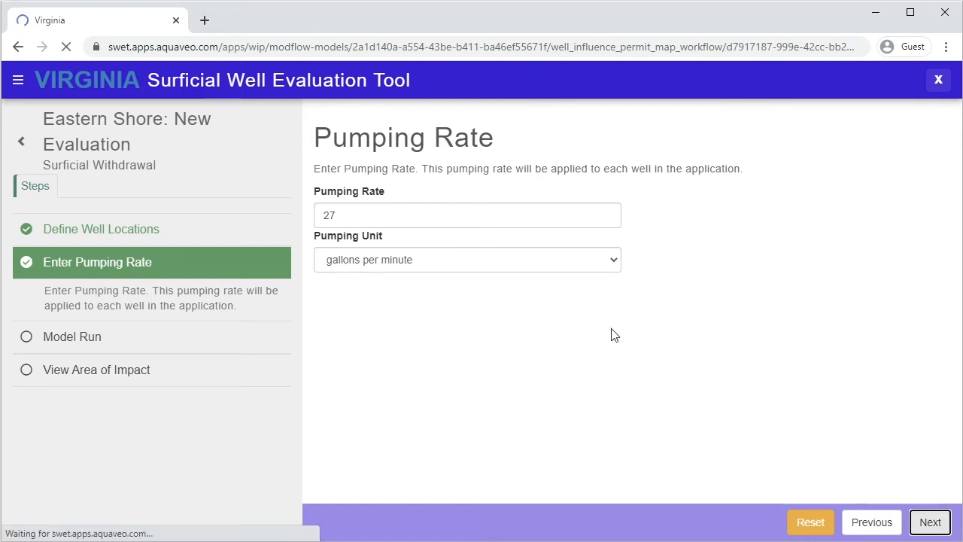
click(930, 521)
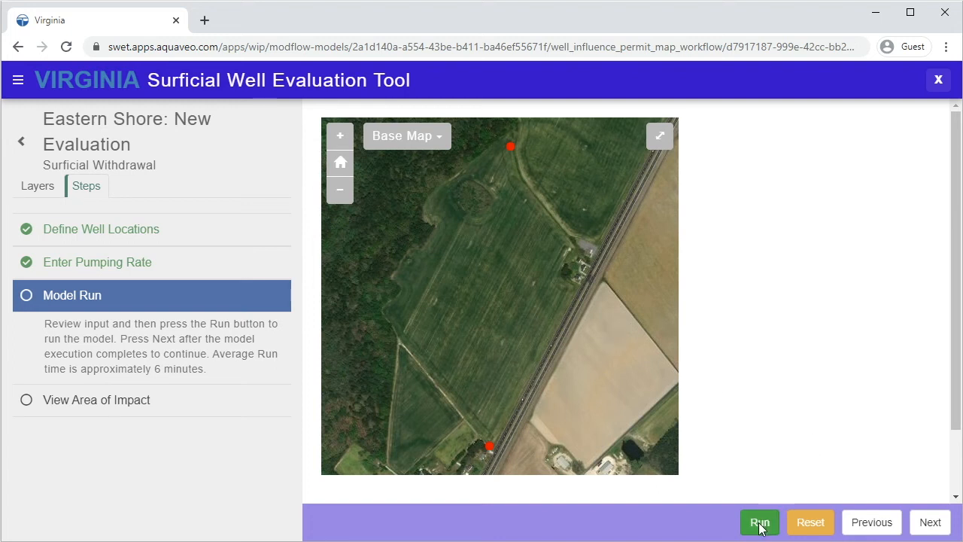
Step: Run the withdrawal model and note the approximate six-minute run time while Timml Analysis starts
click(760, 523)
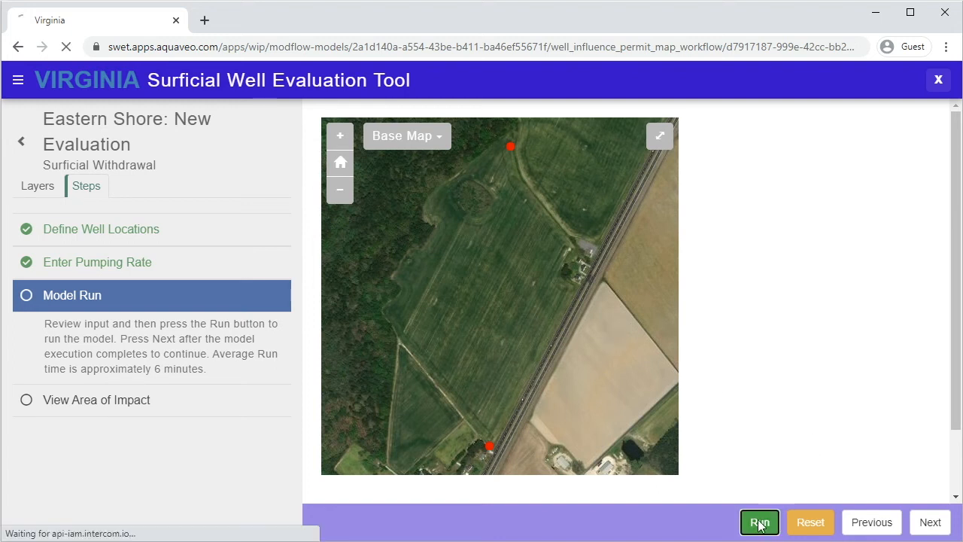
click(760, 521)
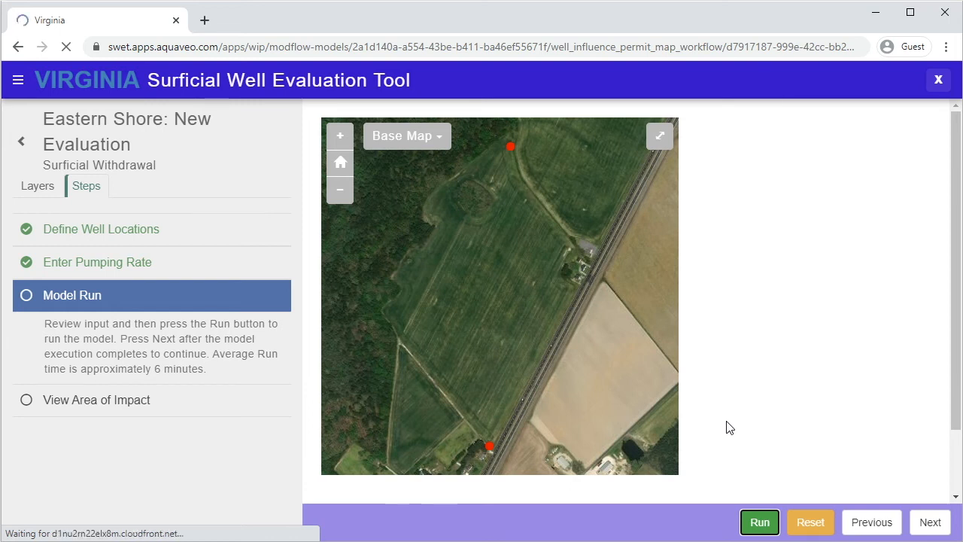
click(759, 522)
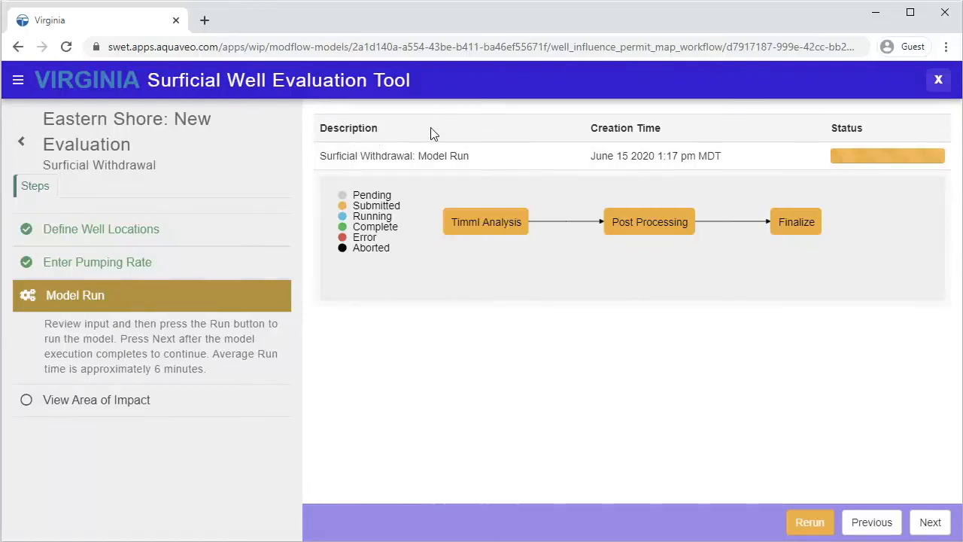
mouse_move(632, 132)
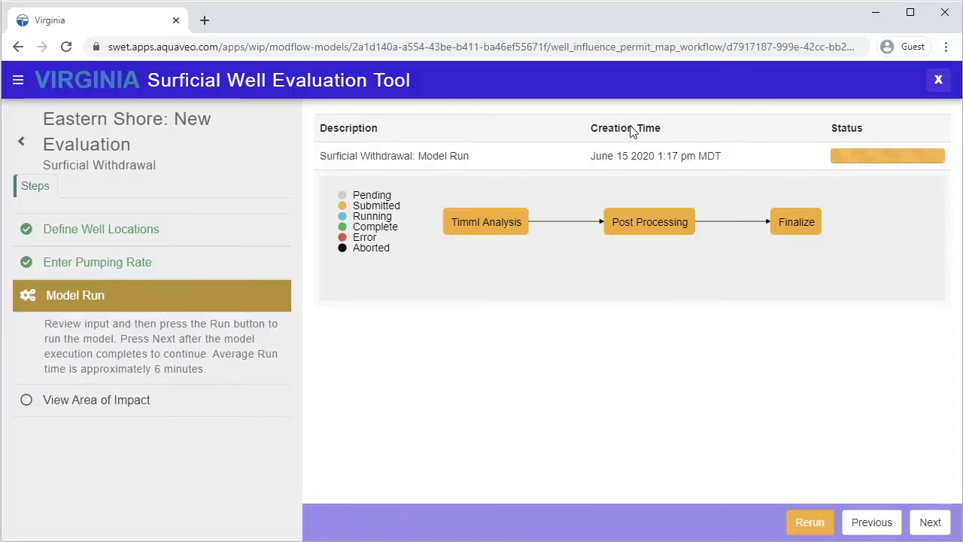
mouse_move(850, 136)
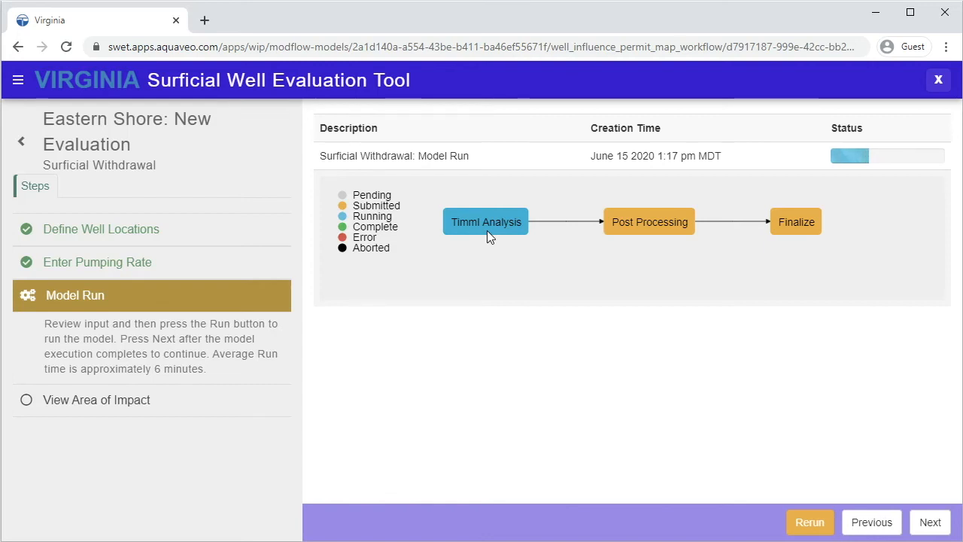
mouse_move(327, 297)
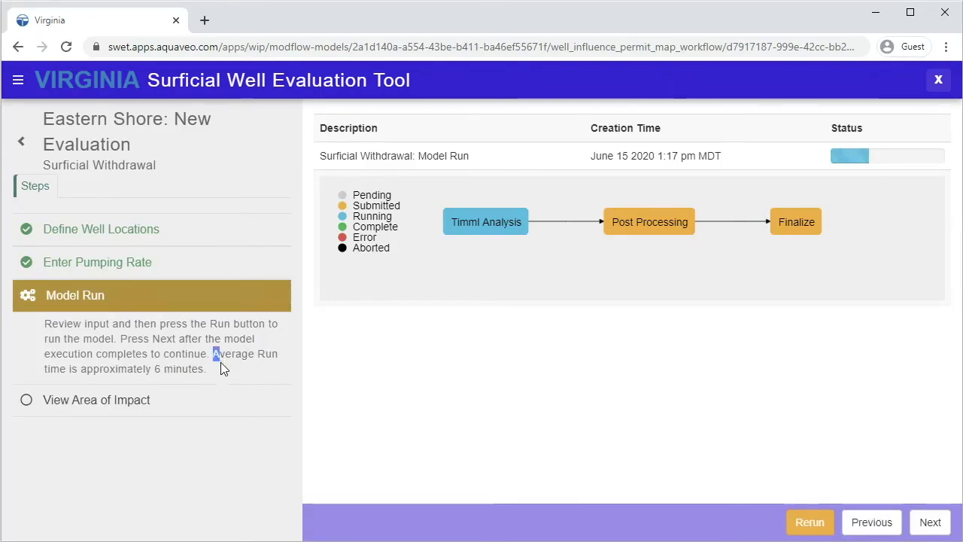
drag(215, 354, 203, 369)
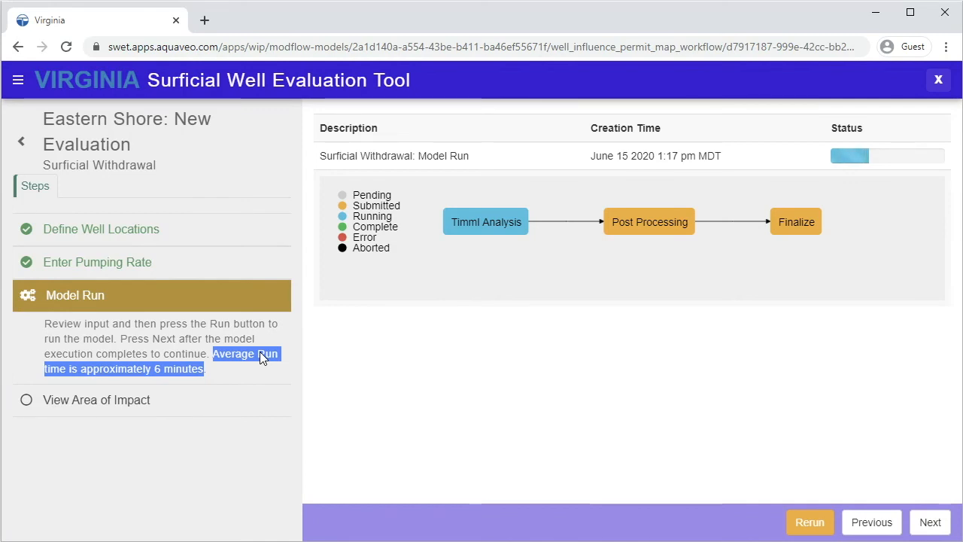
mouse_move(349, 352)
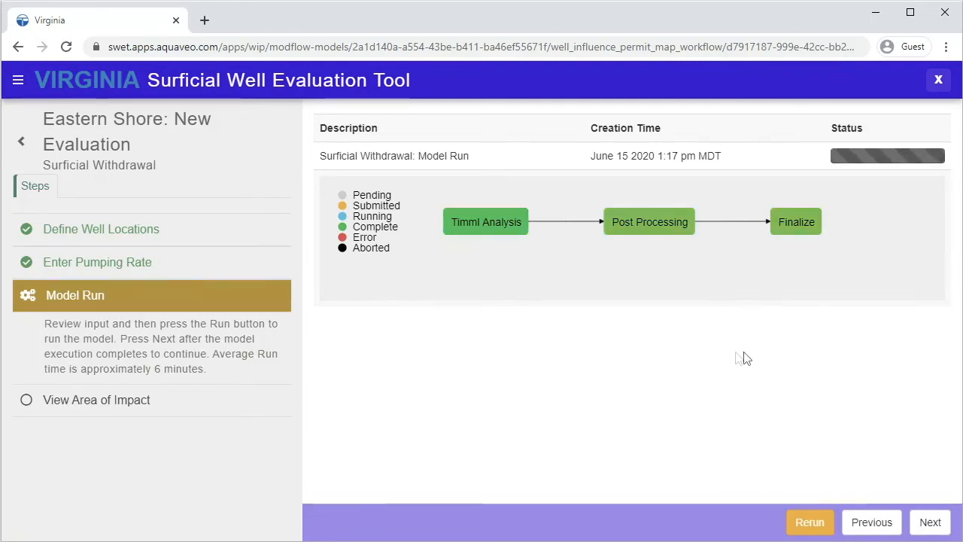
click(929, 522)
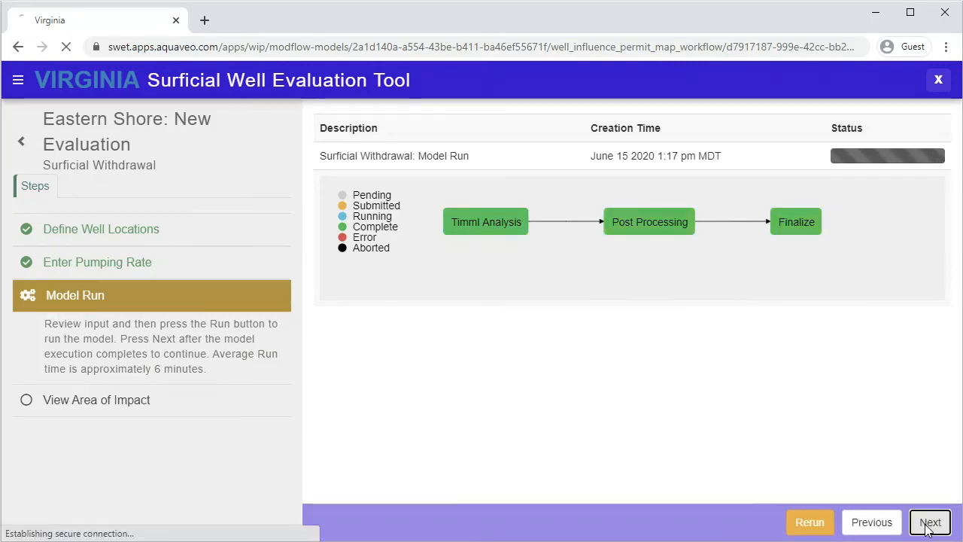
click(930, 522)
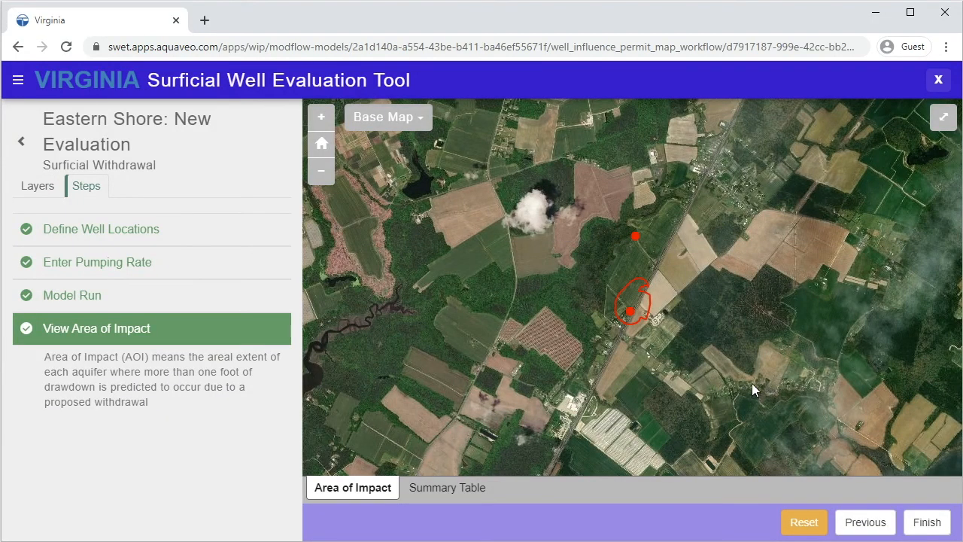
mouse_move(711, 377)
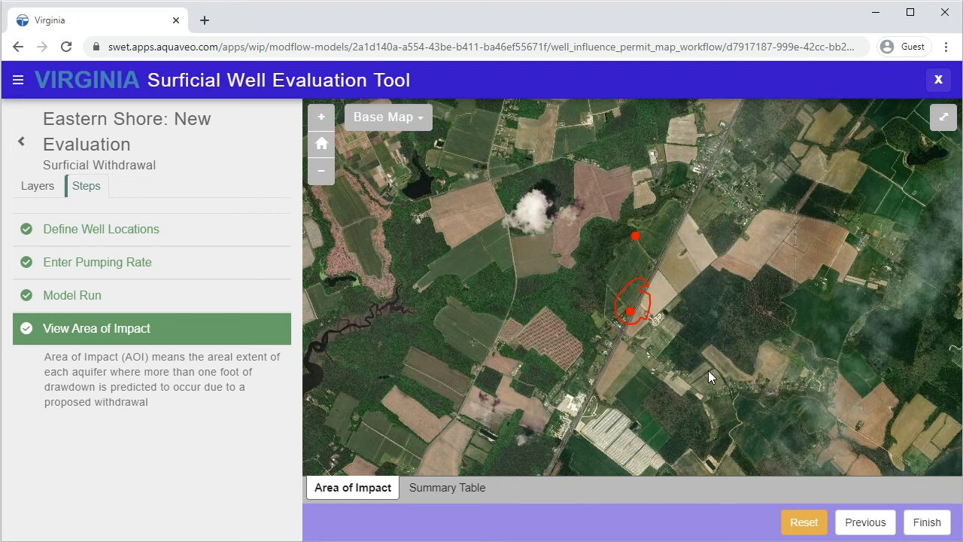
mouse_move(636, 316)
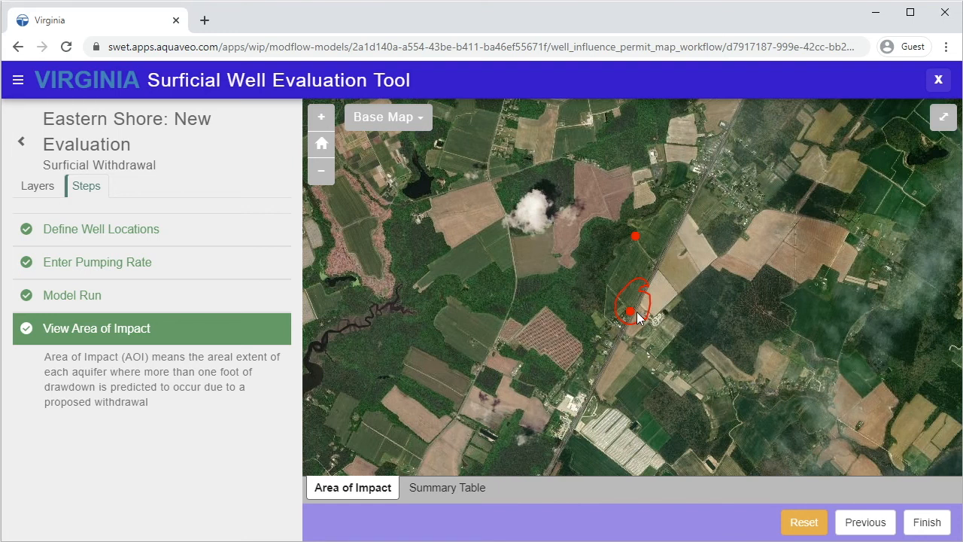
mouse_move(639, 350)
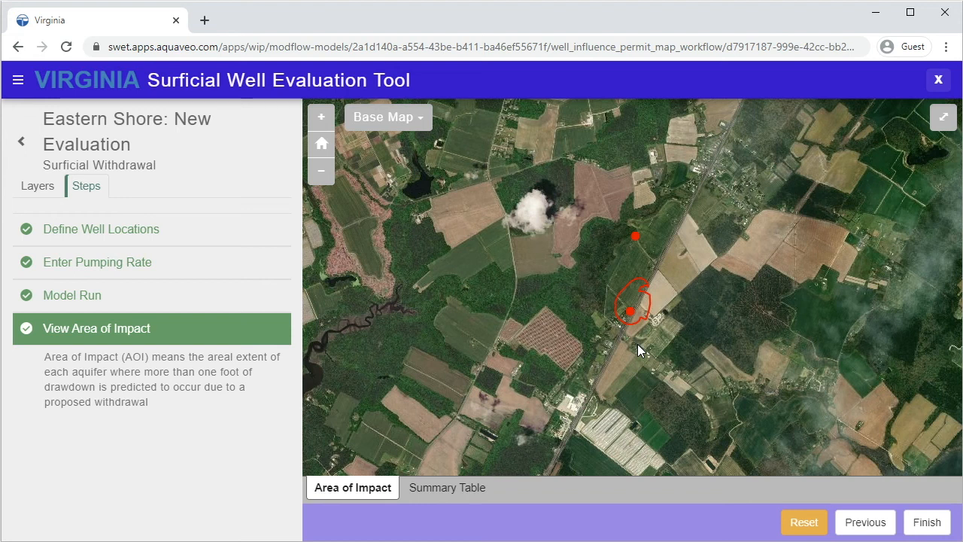
mouse_move(644, 353)
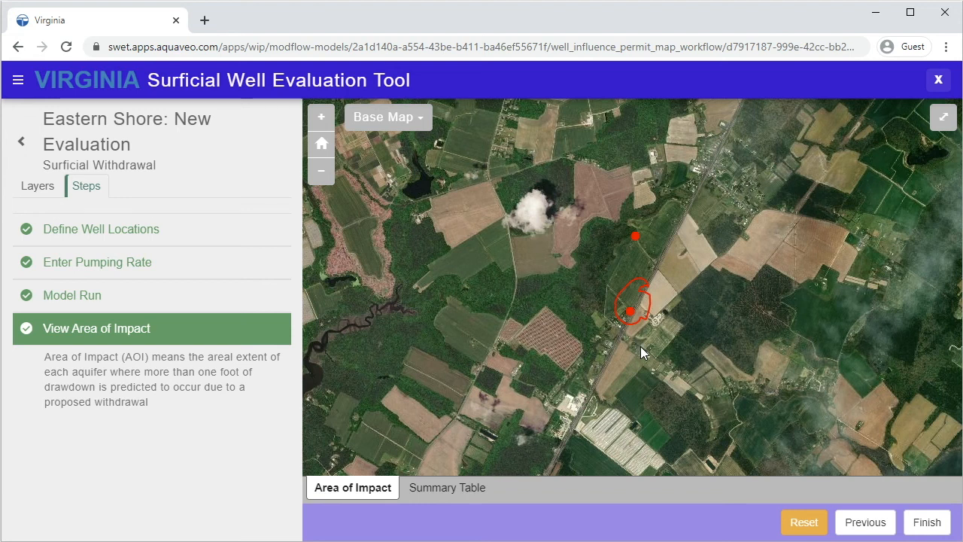
mouse_move(640, 329)
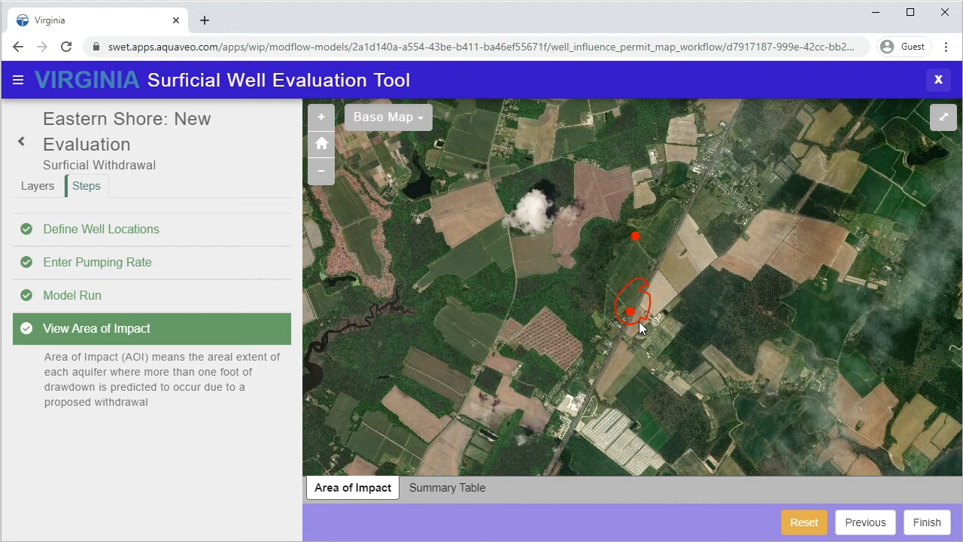
mouse_move(104, 388)
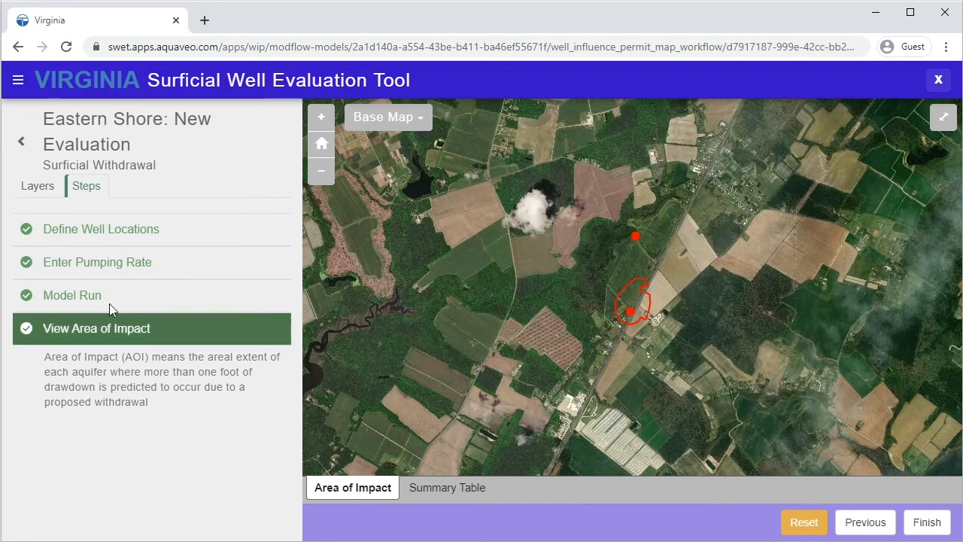
Step: Show the map layers list and toggle the 1-foot Contour layer off and back on
click(36, 186)
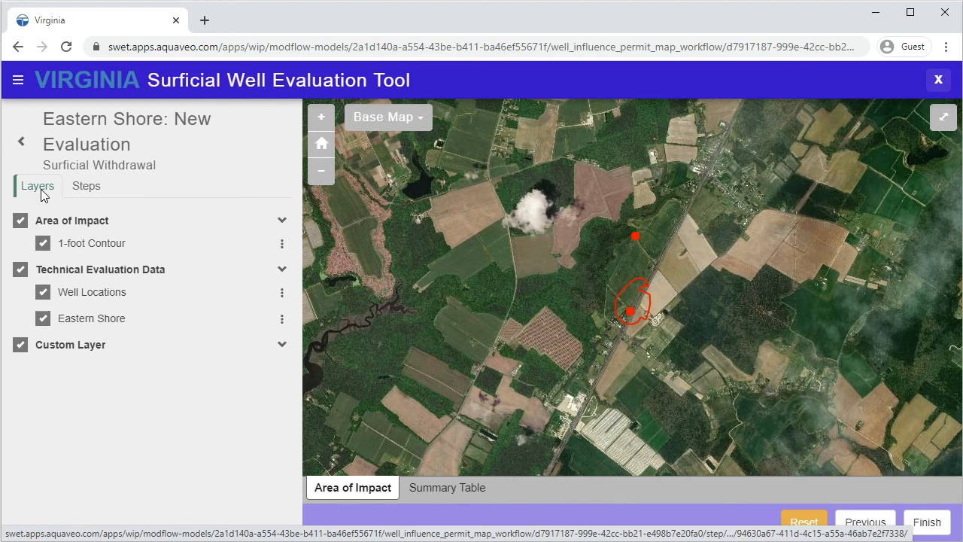
mouse_move(111, 253)
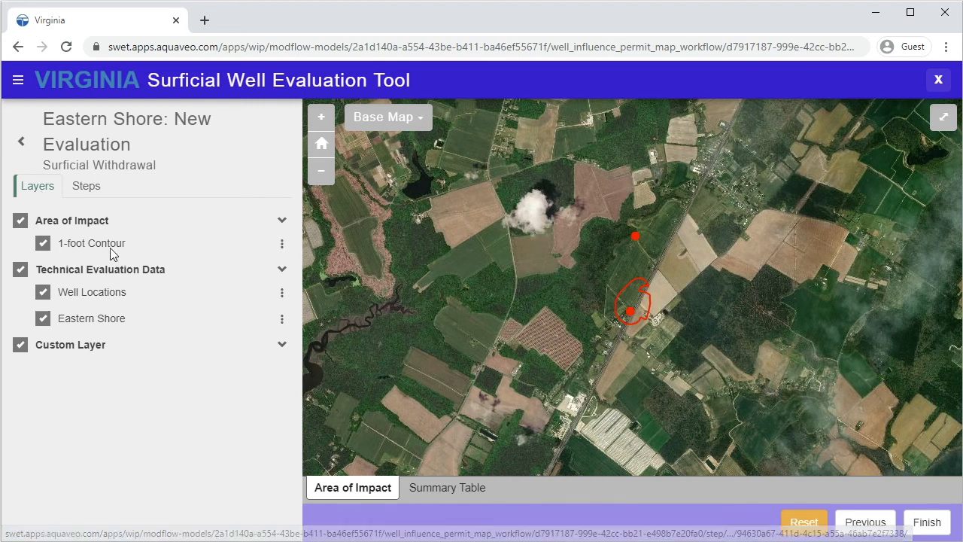
click(43, 242)
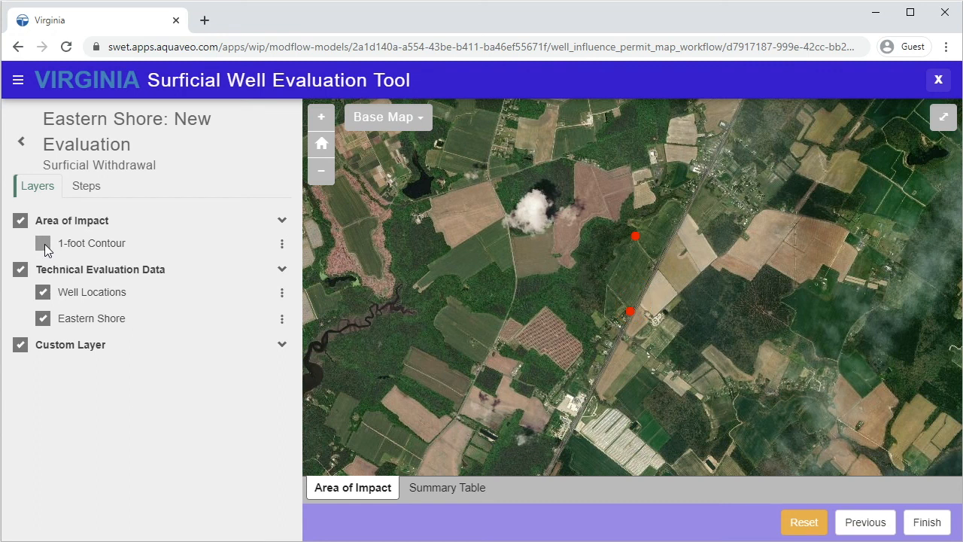
click(42, 243)
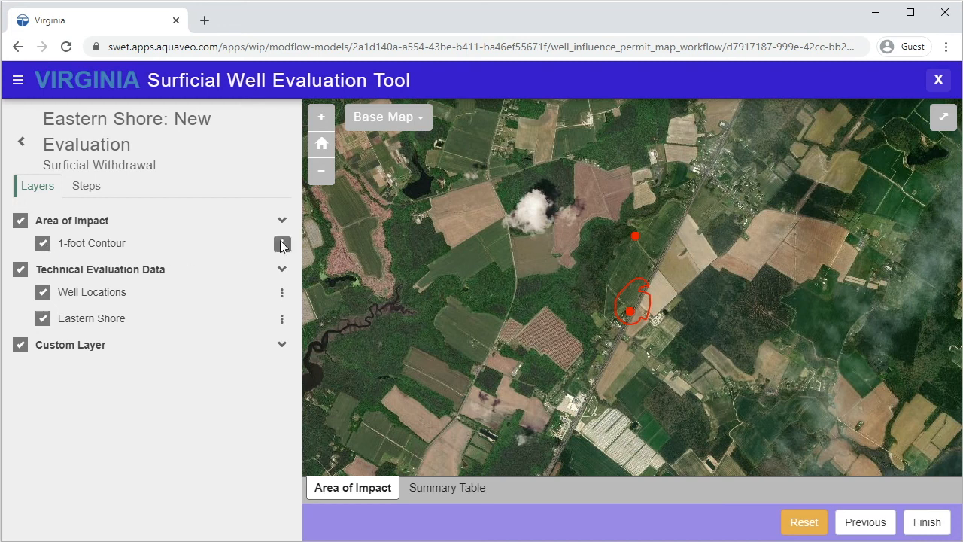
Step: Download the 1-foot Contour and Well Locations layers as zip files via their layer menus
click(282, 243)
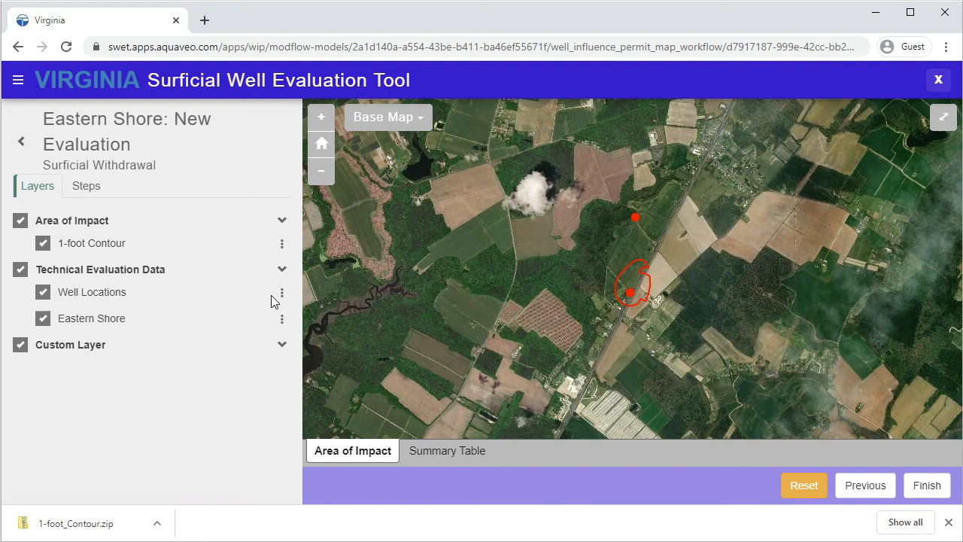
click(281, 292)
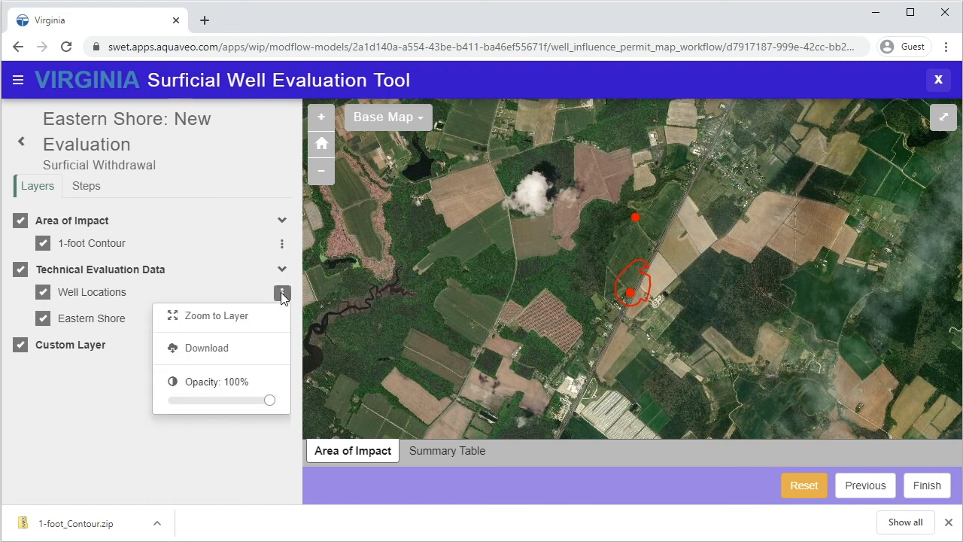
click(206, 348)
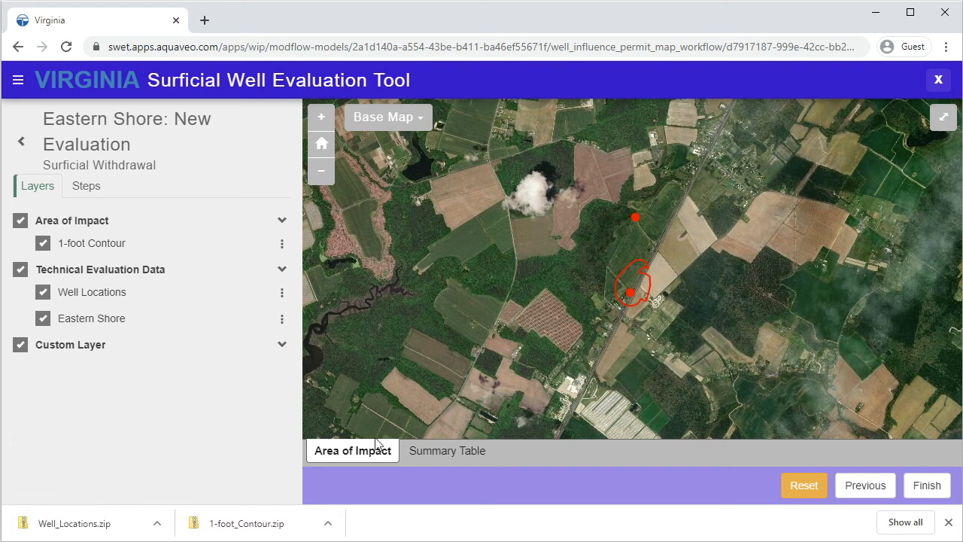
Step: Save the well summary table as a CSV file (Virginia.csv)
click(446, 450)
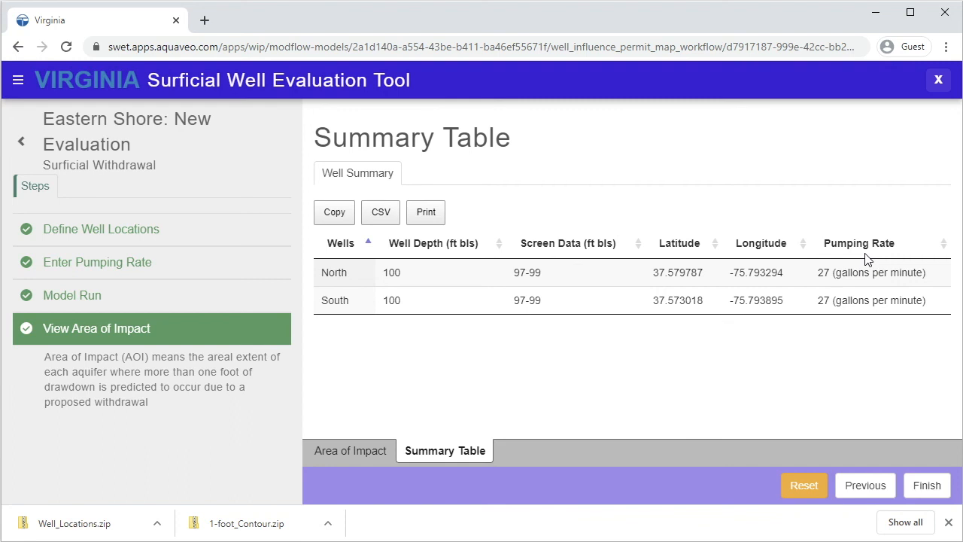
mouse_move(459, 227)
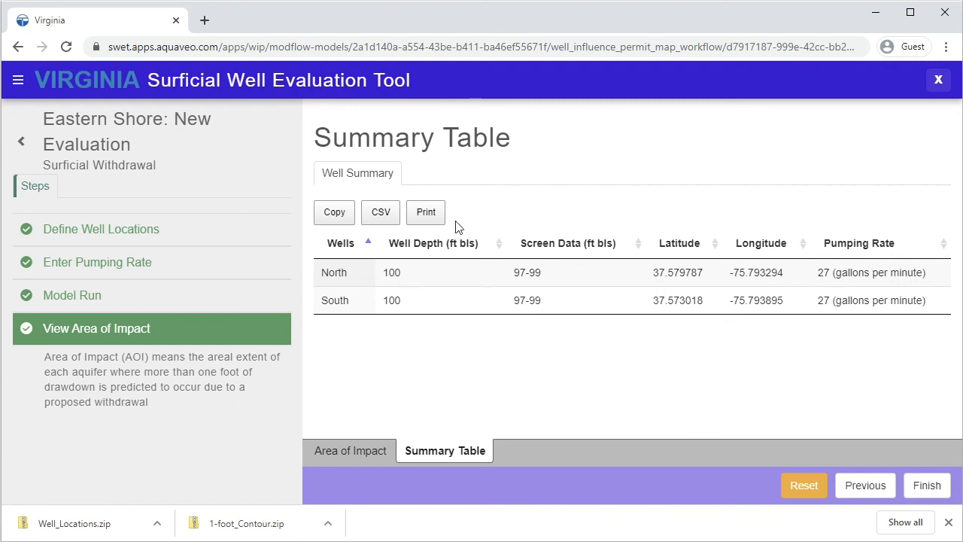
click(380, 212)
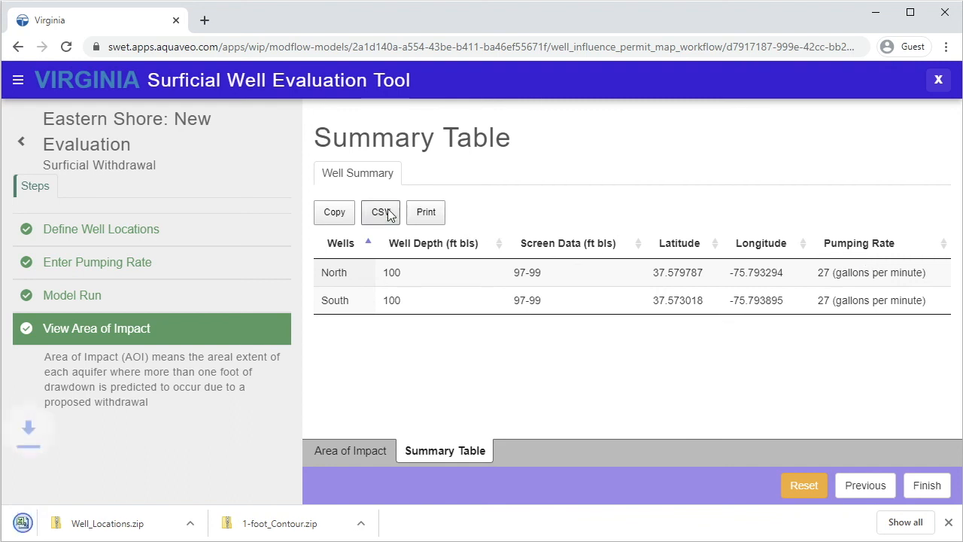
click(380, 211)
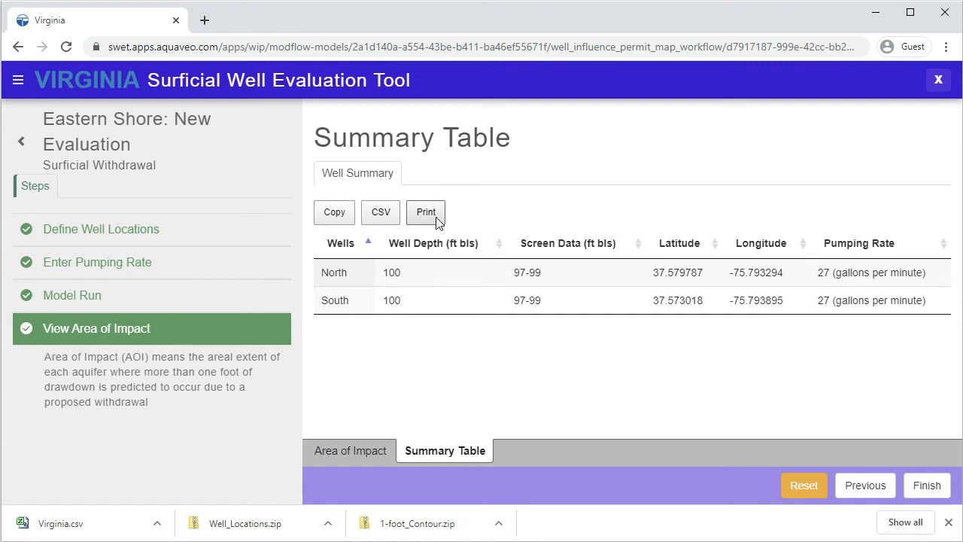
Step: Preview the printable summary, cancel printing, and finish the evaluation to show the Eastern Shore list
click(426, 211)
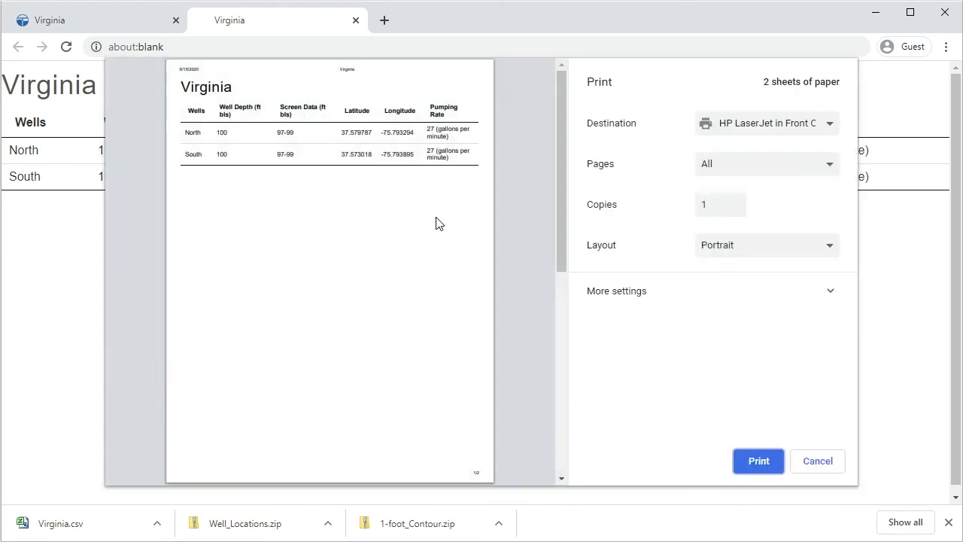
click(817, 461)
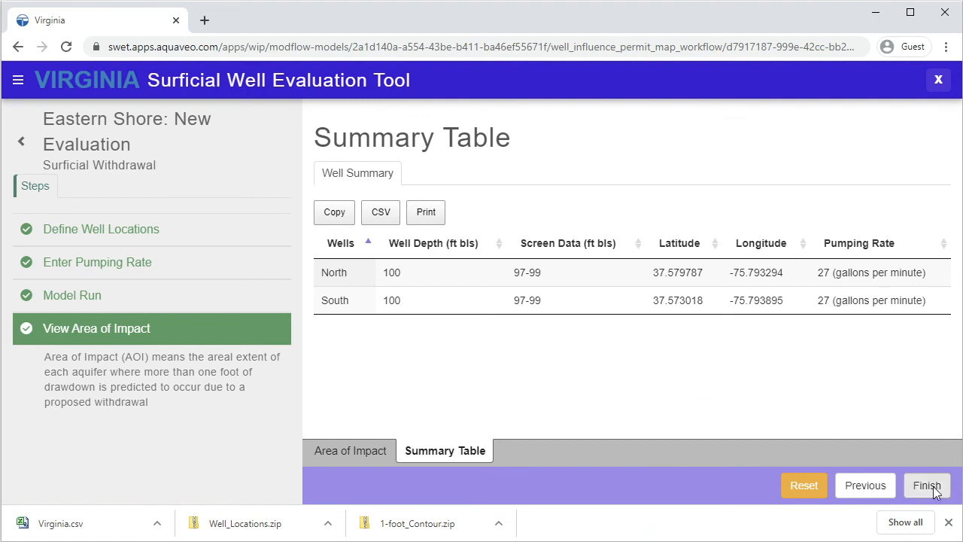
click(927, 485)
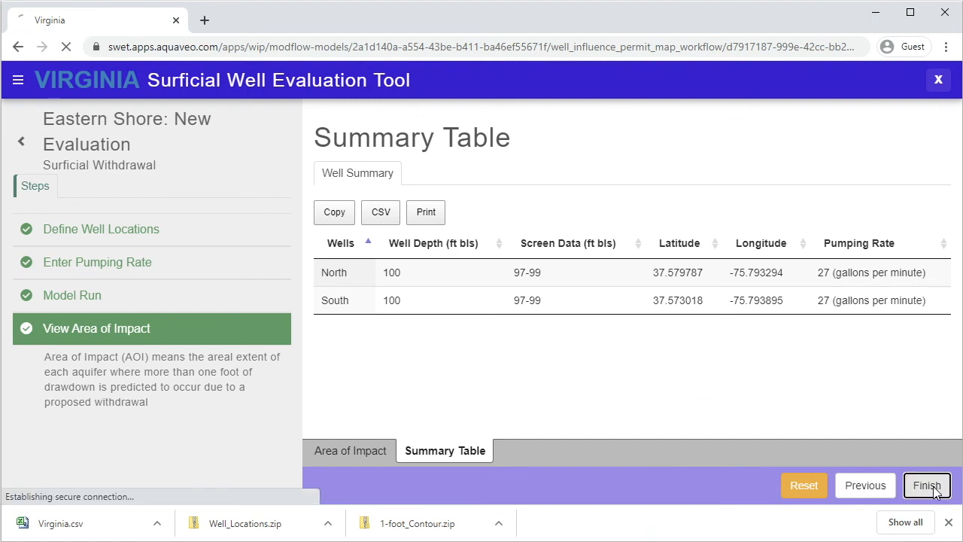
click(926, 484)
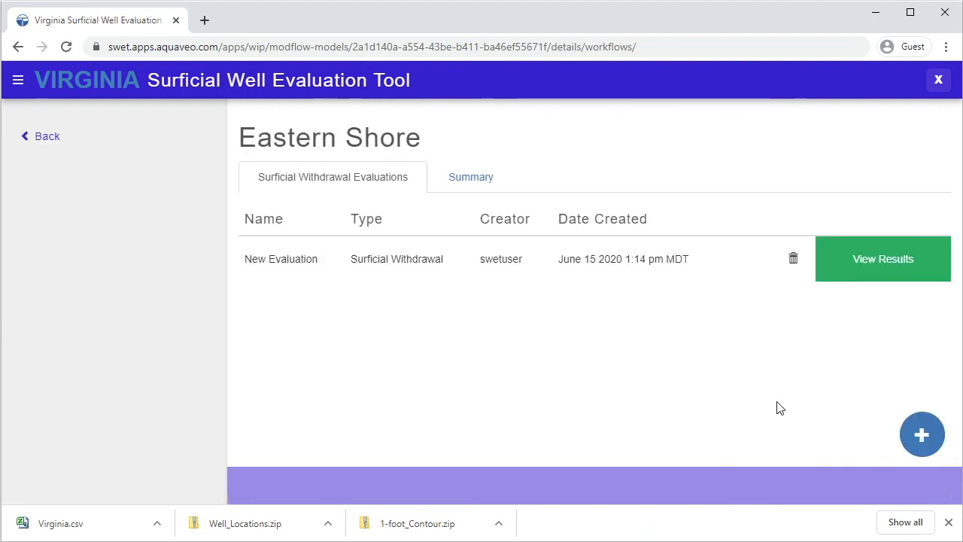